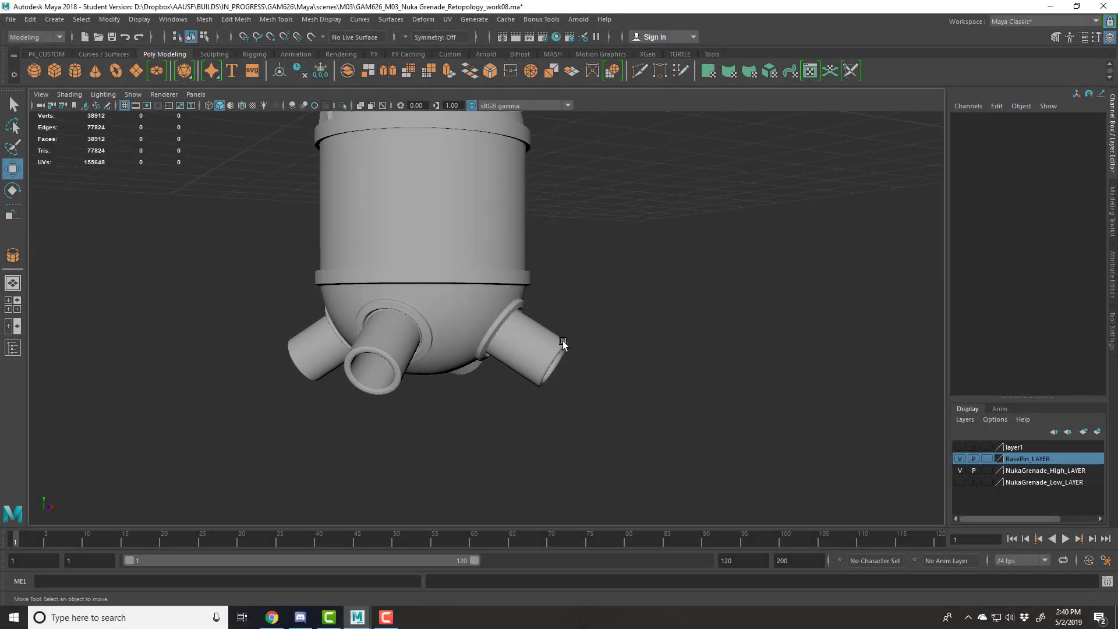
mouse_move(479, 312)
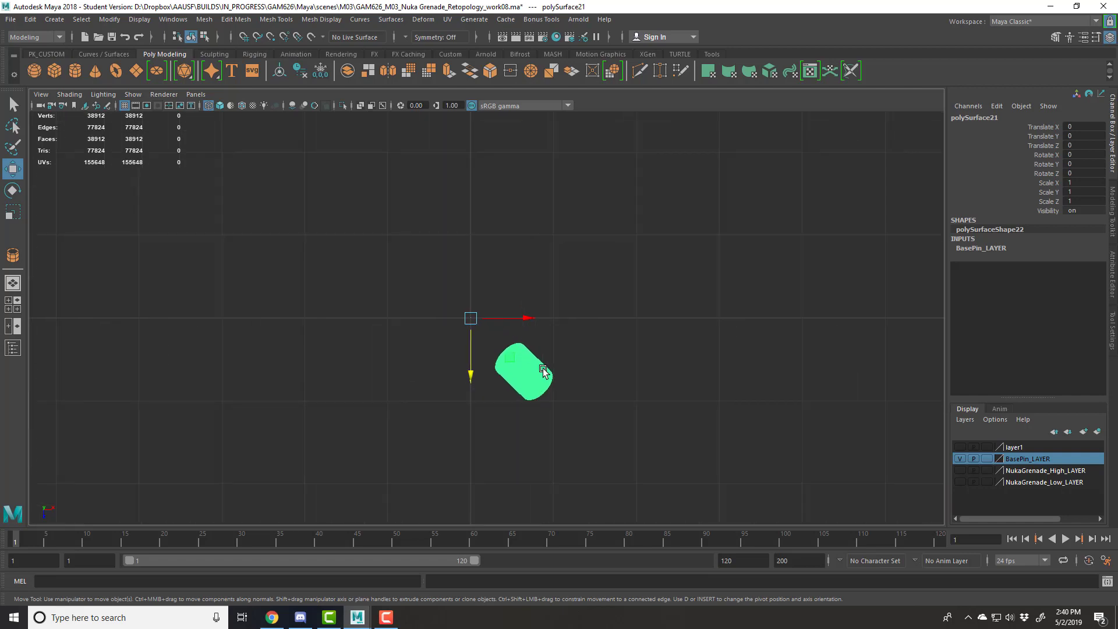
mouse_move(566, 359)
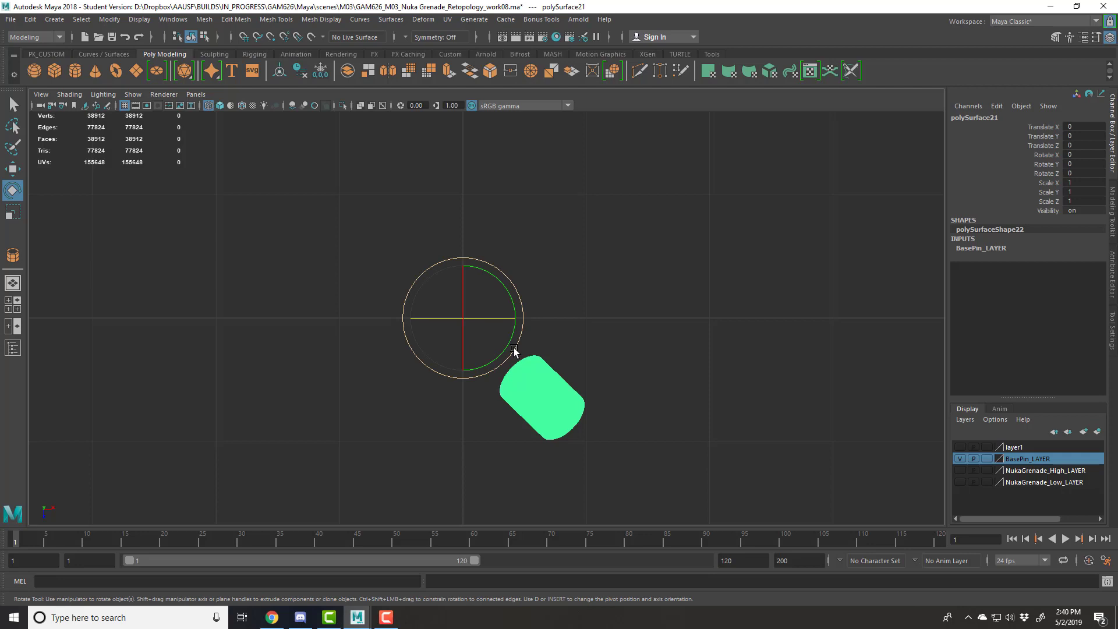
Rotate polySurface21 to 44 degrees in Y, then deselect and reselect it
drag(513, 359, 542, 309)
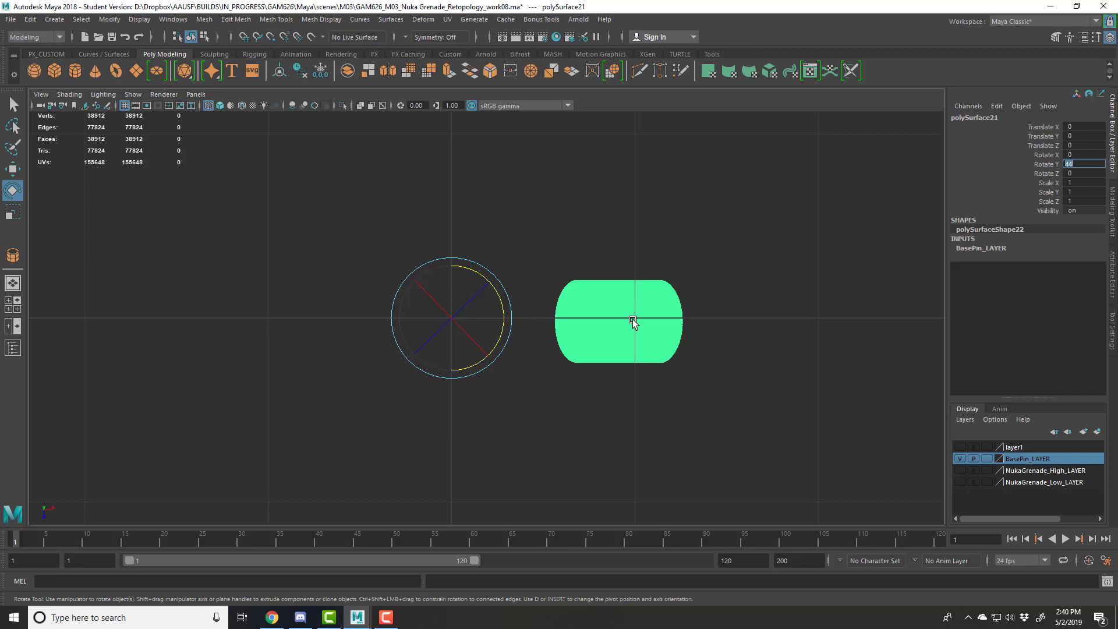
click(599, 254)
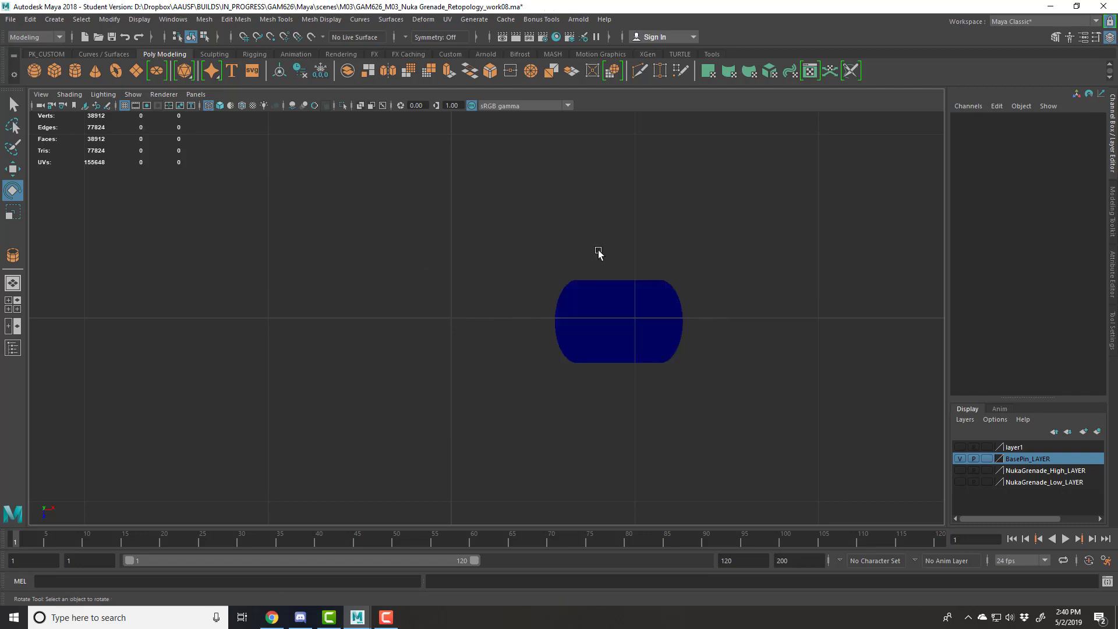
click(617, 320)
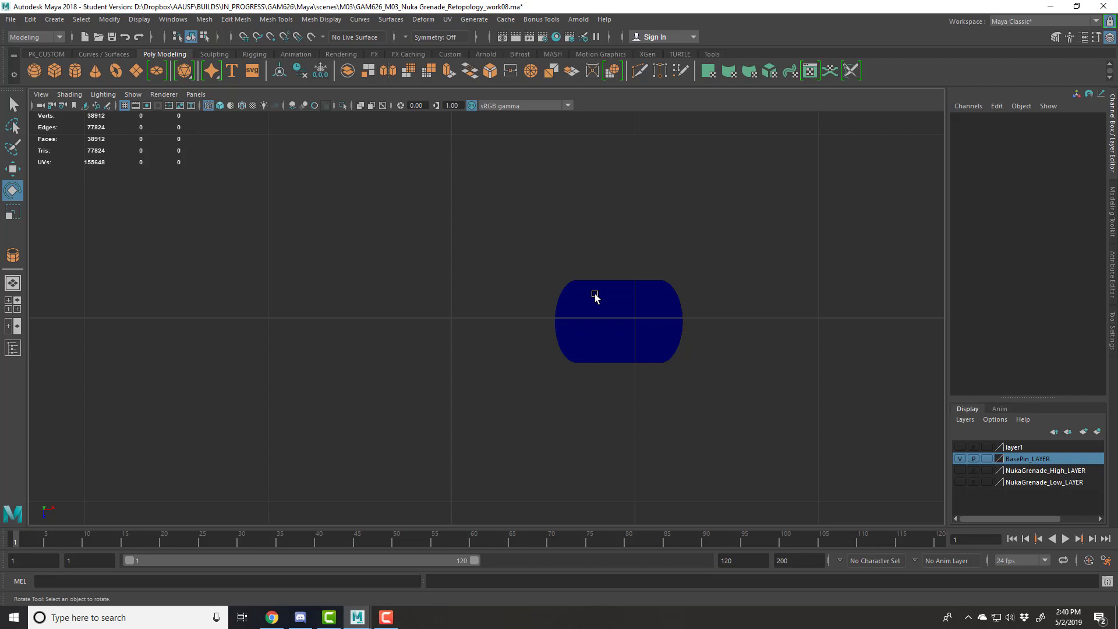
click(618, 320)
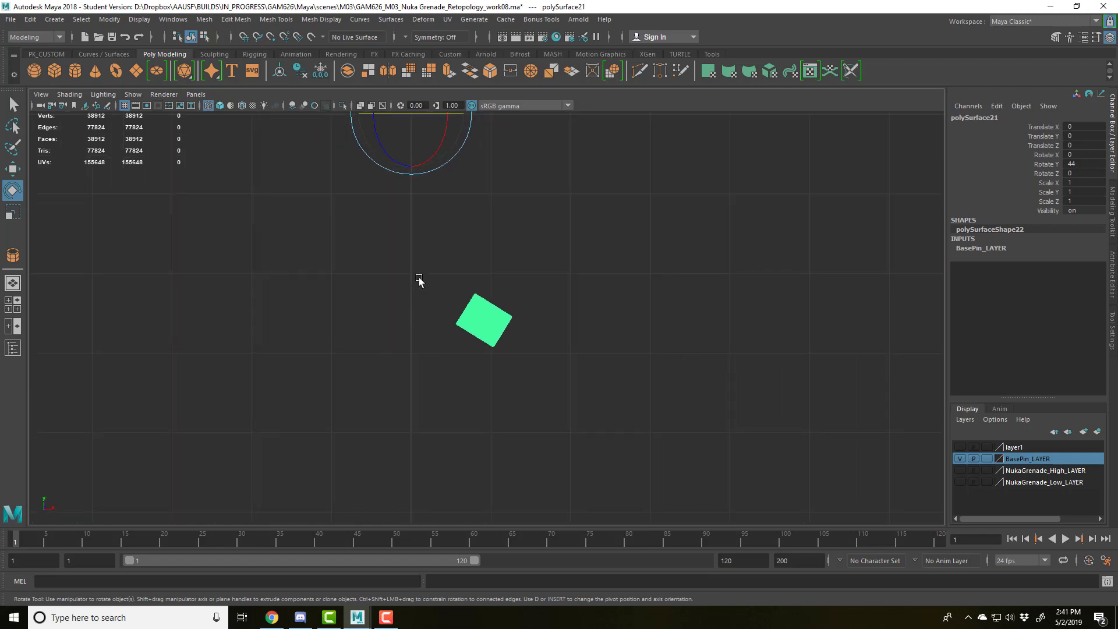
mouse_move(464, 275)
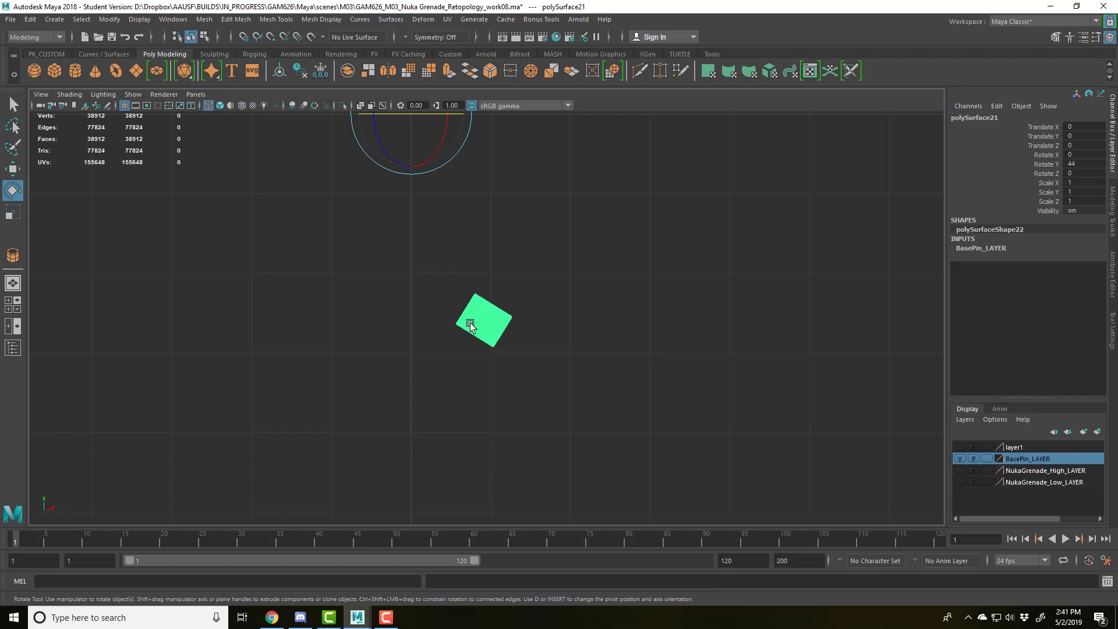
mouse_move(455, 266)
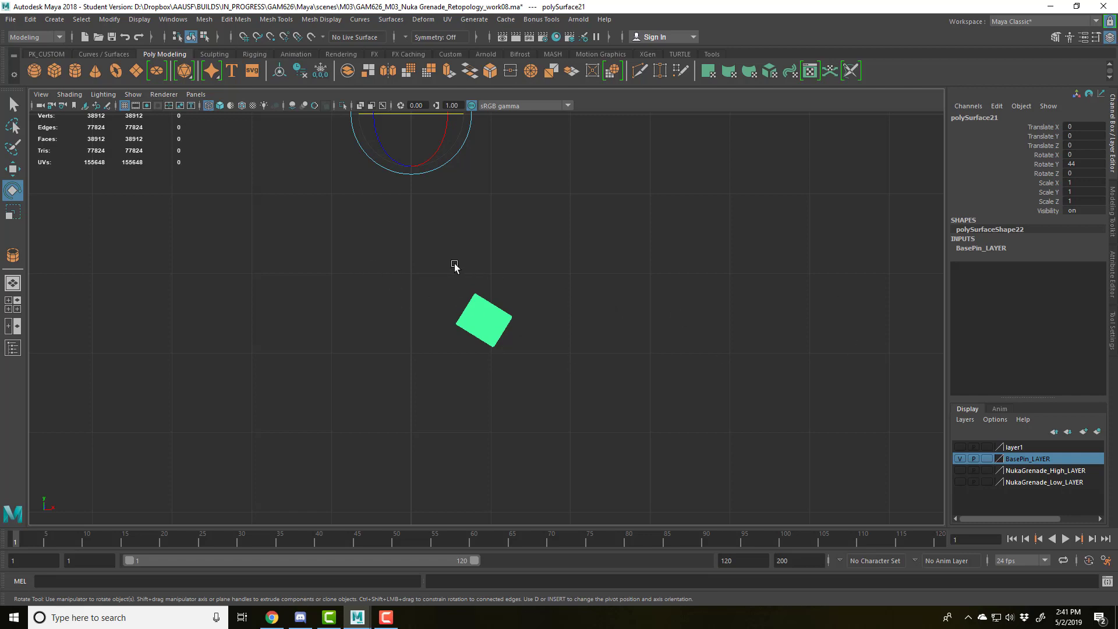
In four-view layout, drag out a polygon pipe about 1.4 radius, 4.7 tall, 0.7 thick
key(space)
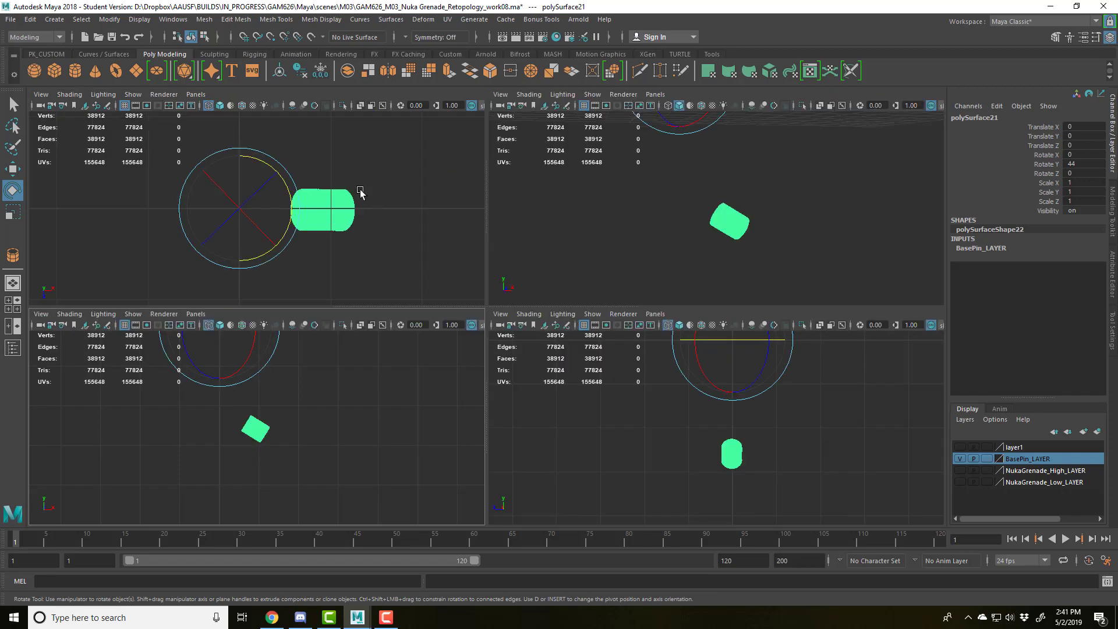
click(53, 19)
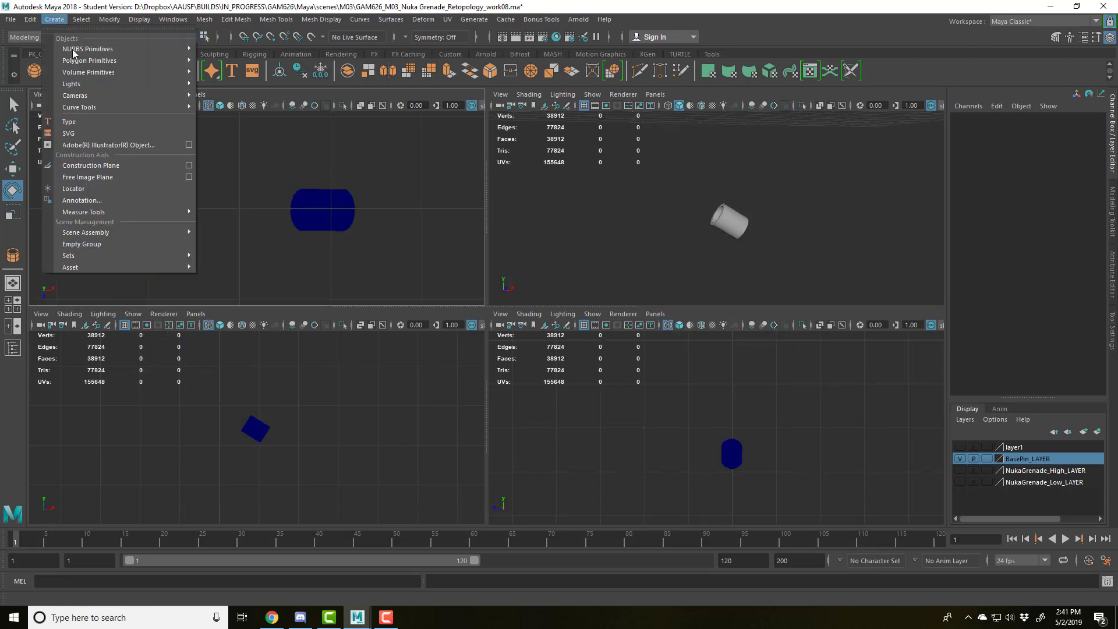
mouse_move(90, 60)
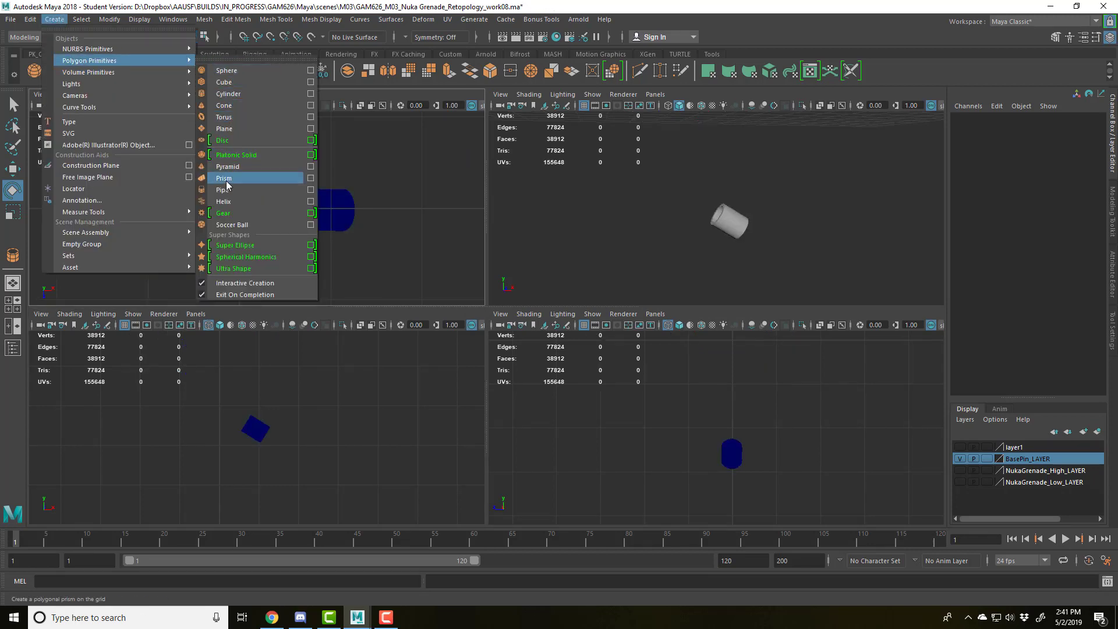
click(223, 189)
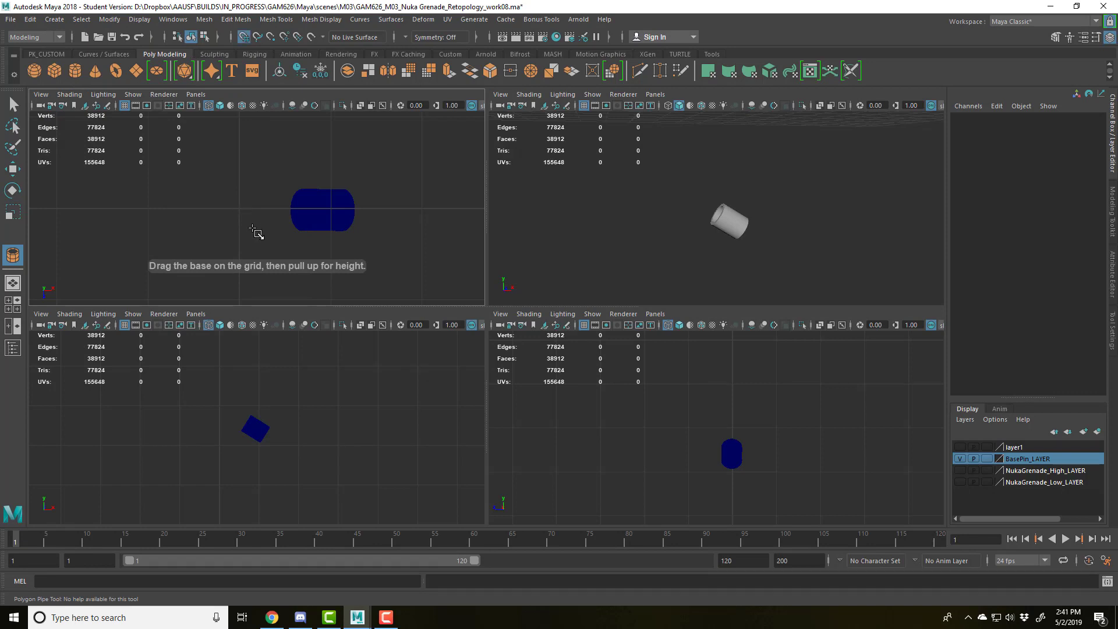
drag(255, 232, 324, 295)
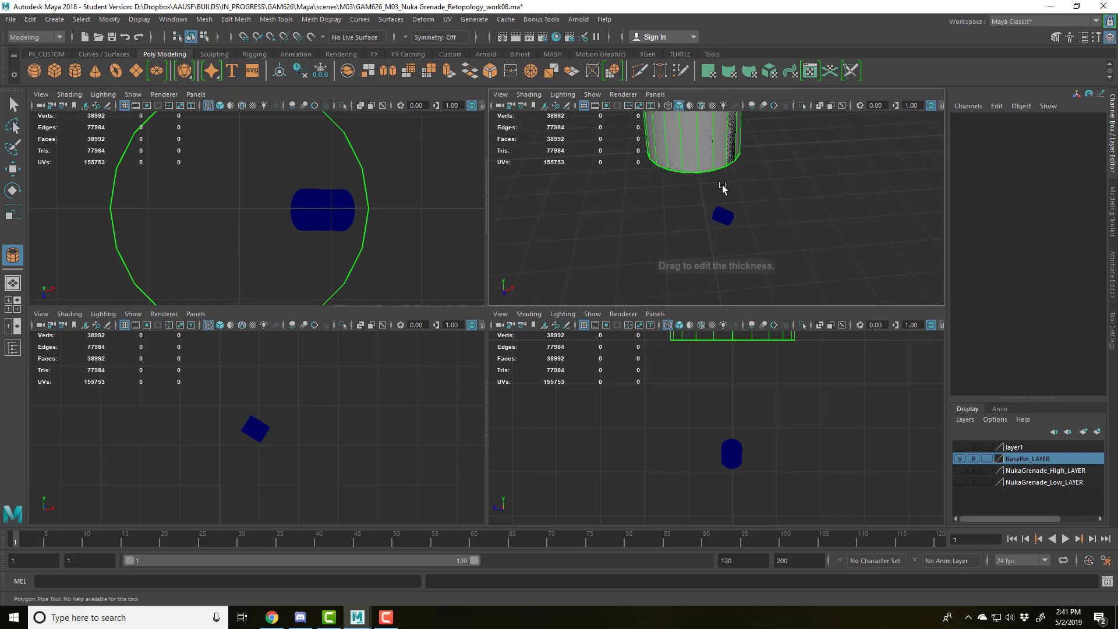
drag(723, 189, 698, 246)
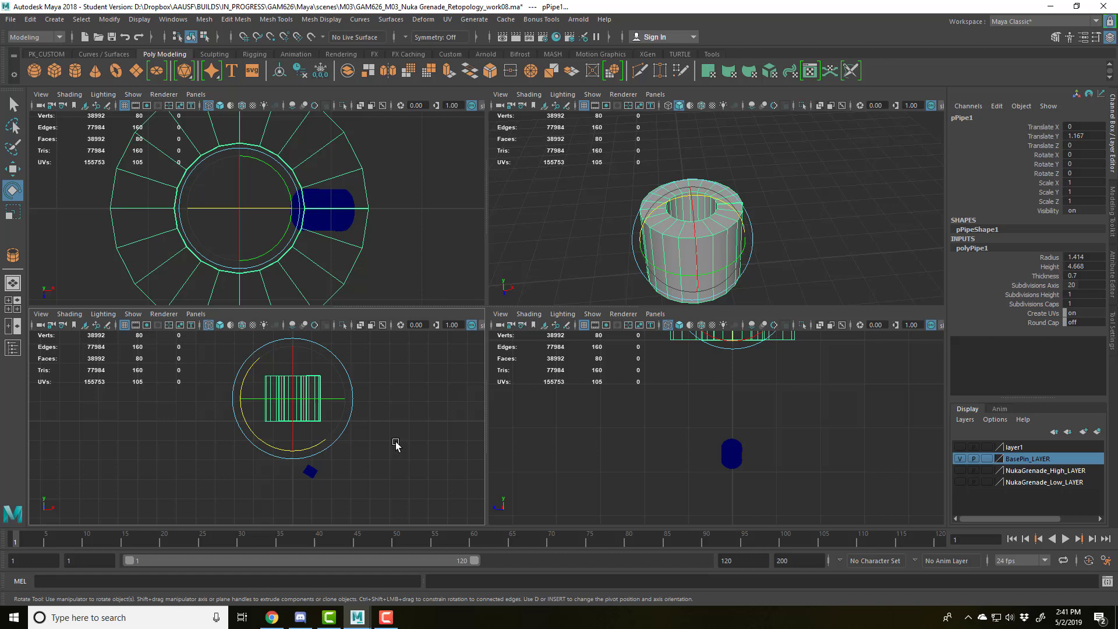
In a maximized view, set the pipe radius to 0.234 and move it onto the pin in object space
key(space)
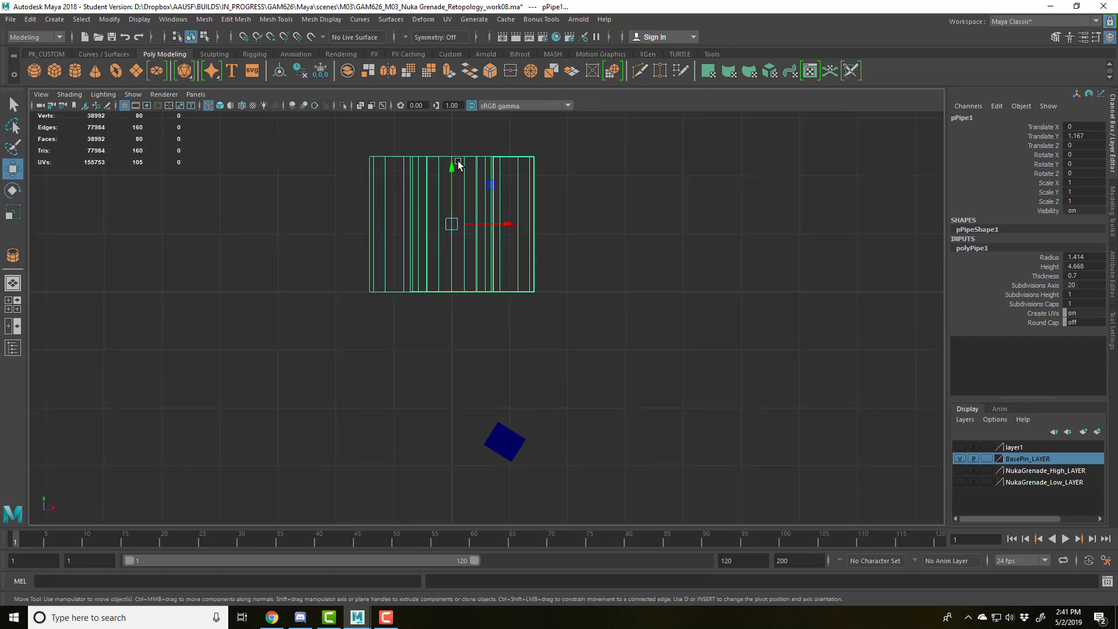
drag(450, 166, 450, 331)
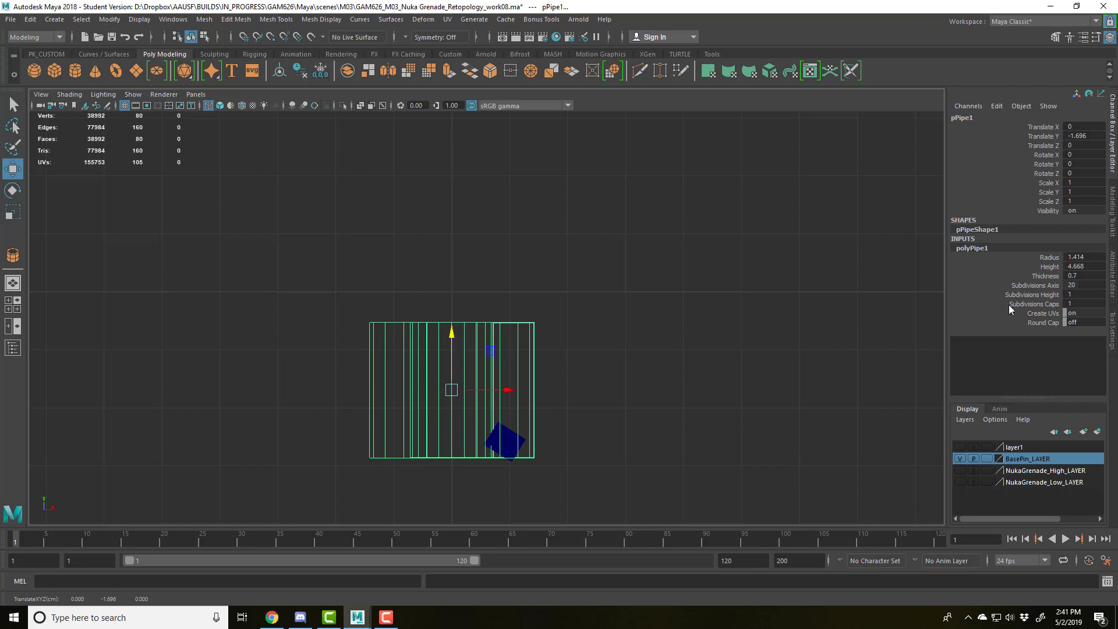
text(0.234)
text(0.5)
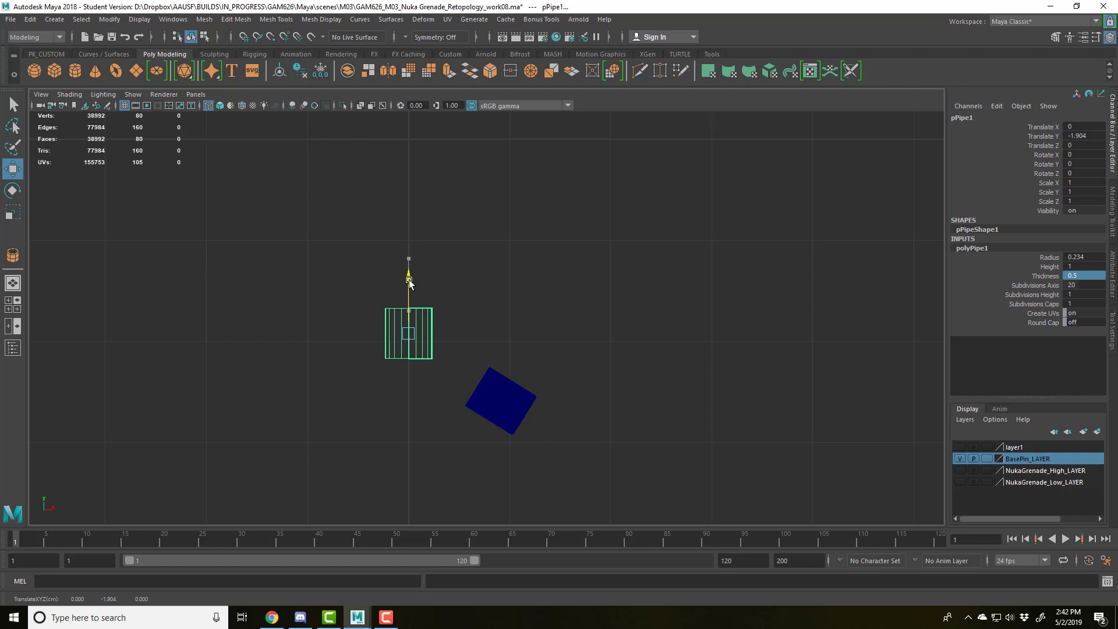
drag(408, 280, 494, 371)
text(-122)
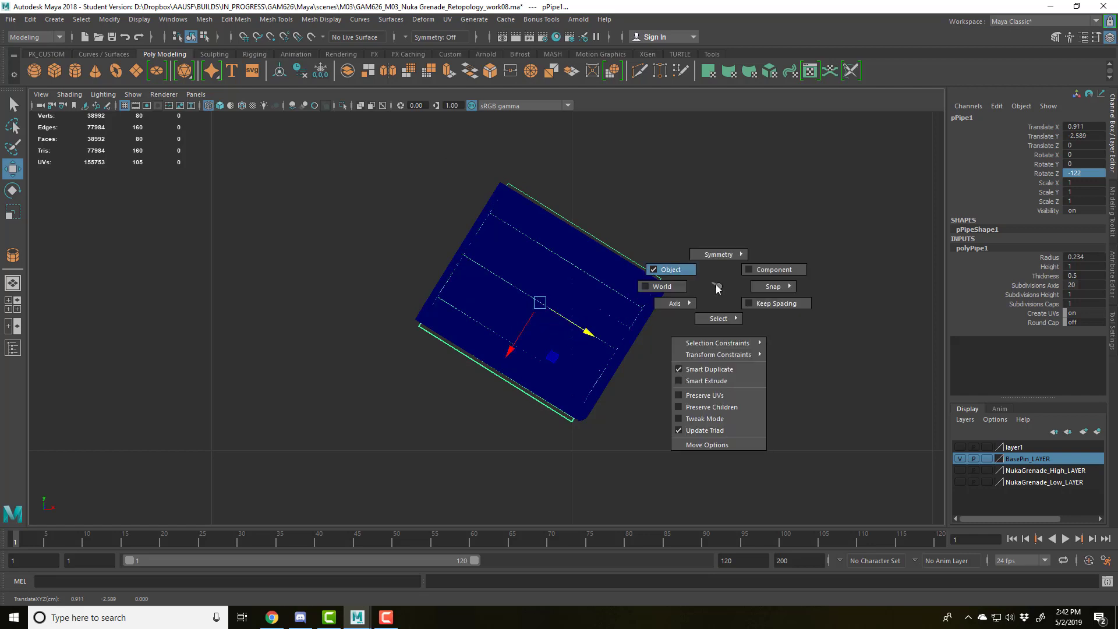
click(802, 246)
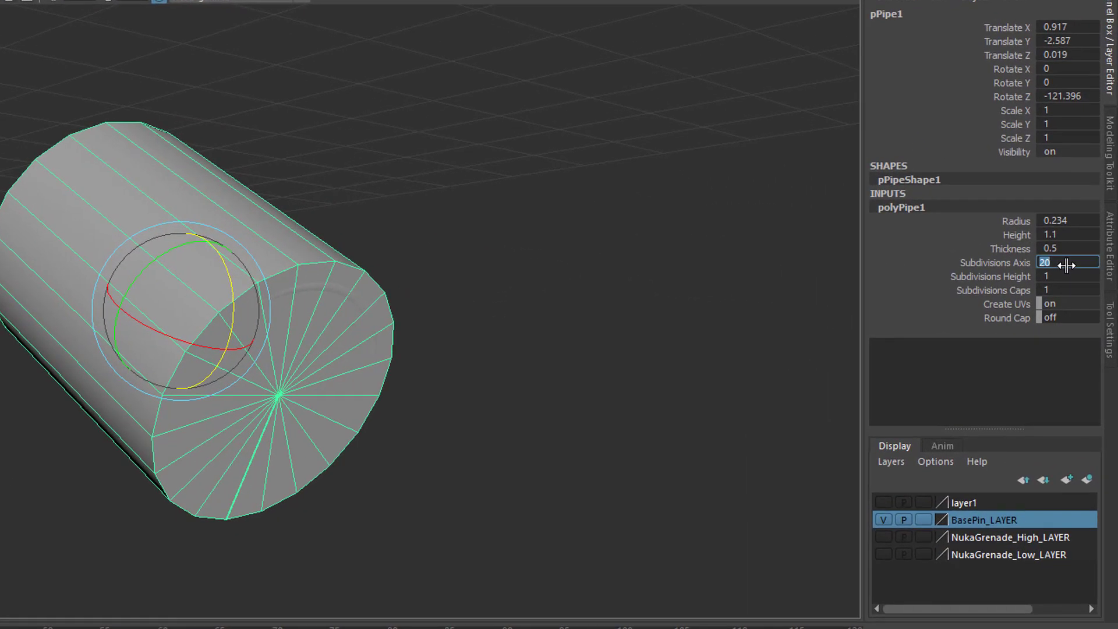
Give polyPipe1 12 axis subdivisions and 0.08 thickness, then orbit to inspect it
drag(1069, 263, 1061, 262)
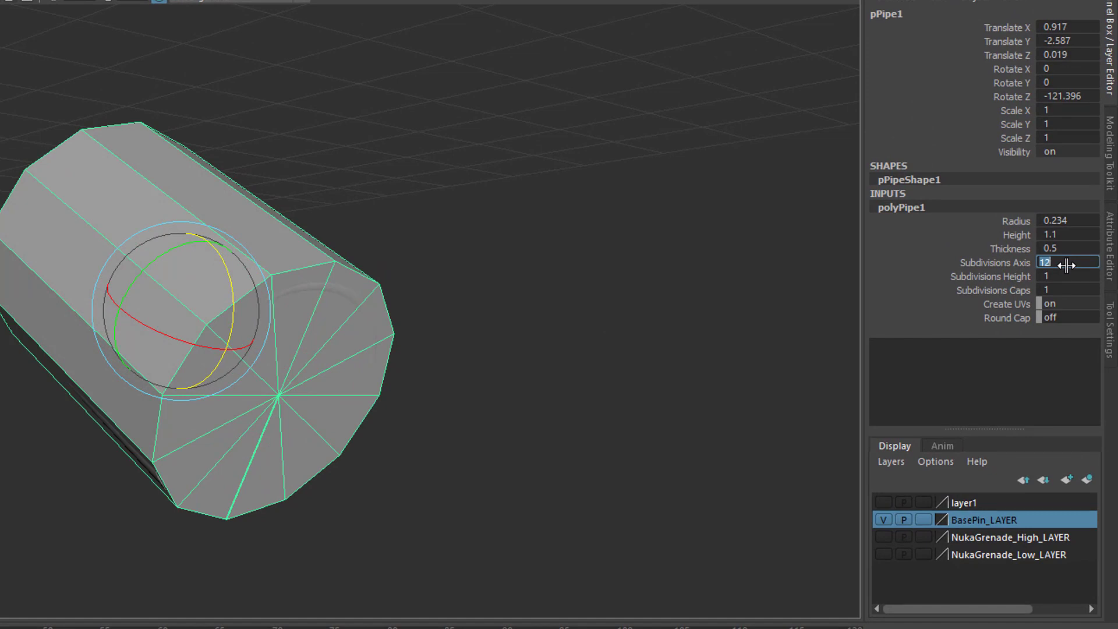
text(0.1)
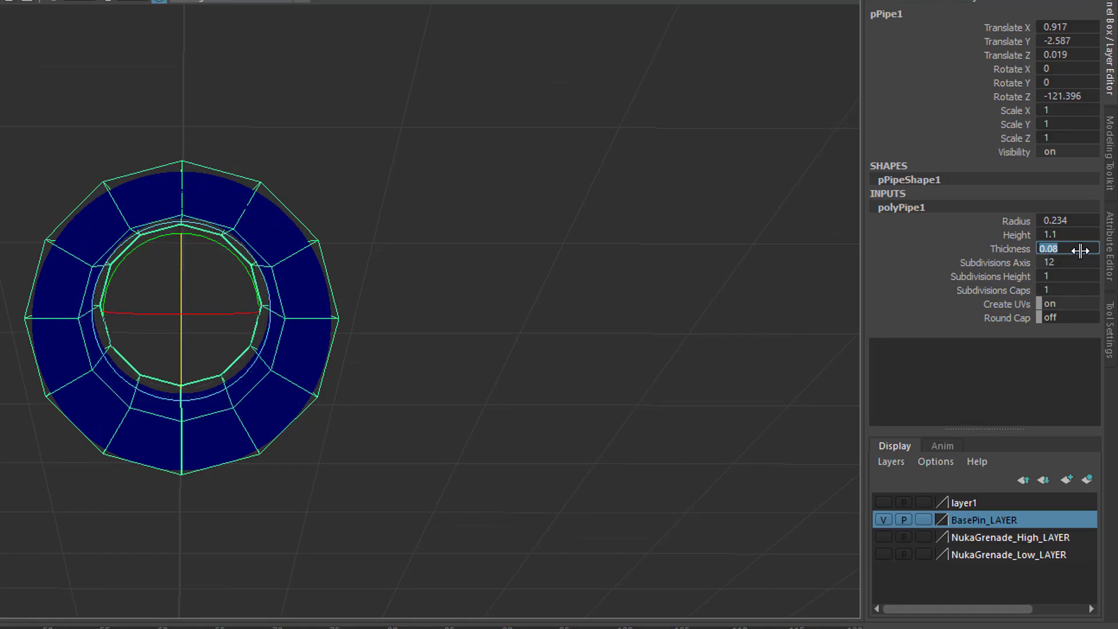
drag(178, 314, 410, 378)
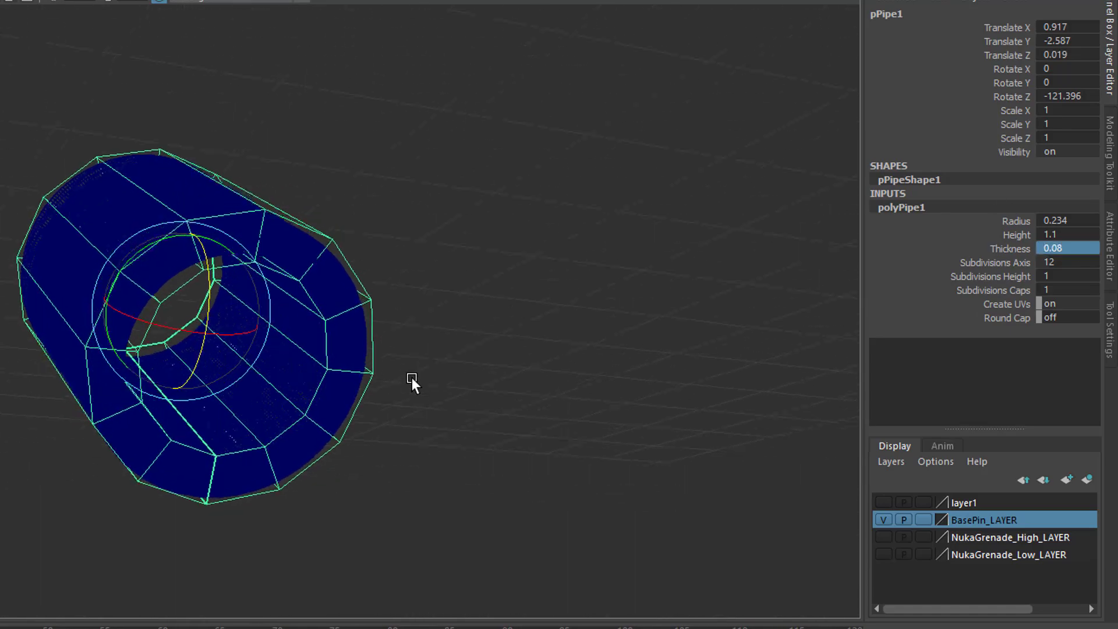
drag(412, 377, 741, 426)
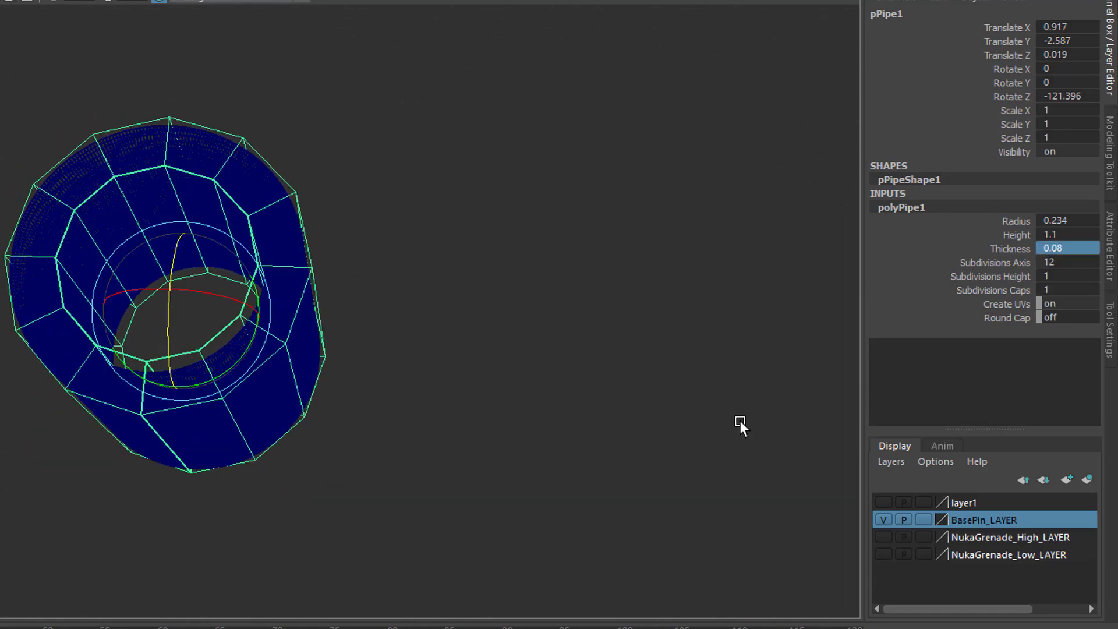
drag(741, 427, 321, 392)
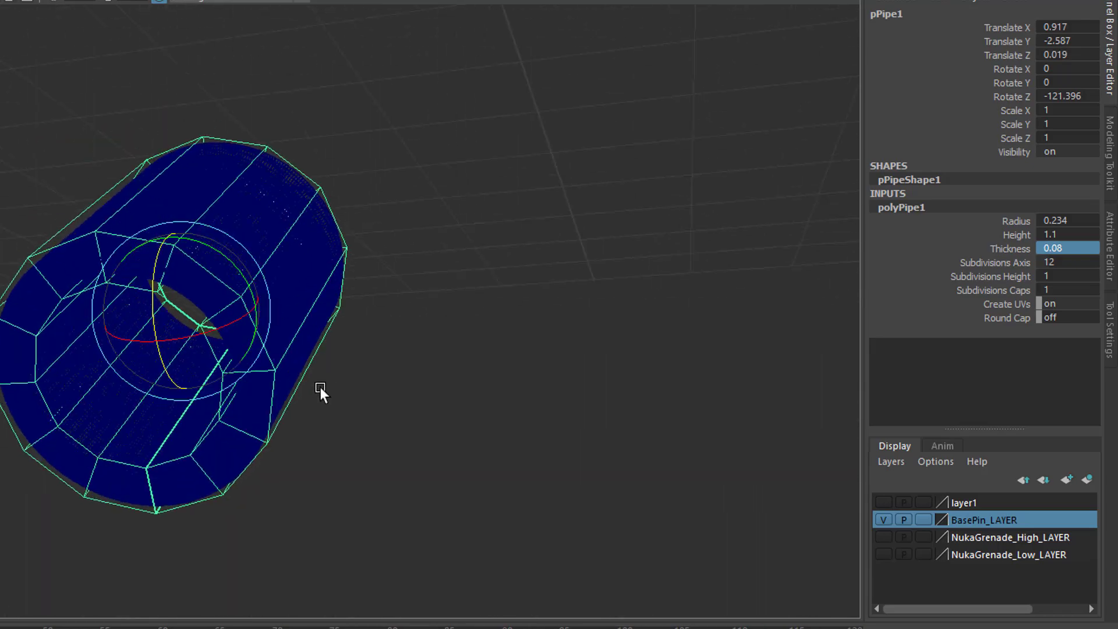
drag(321, 391, 470, 399)
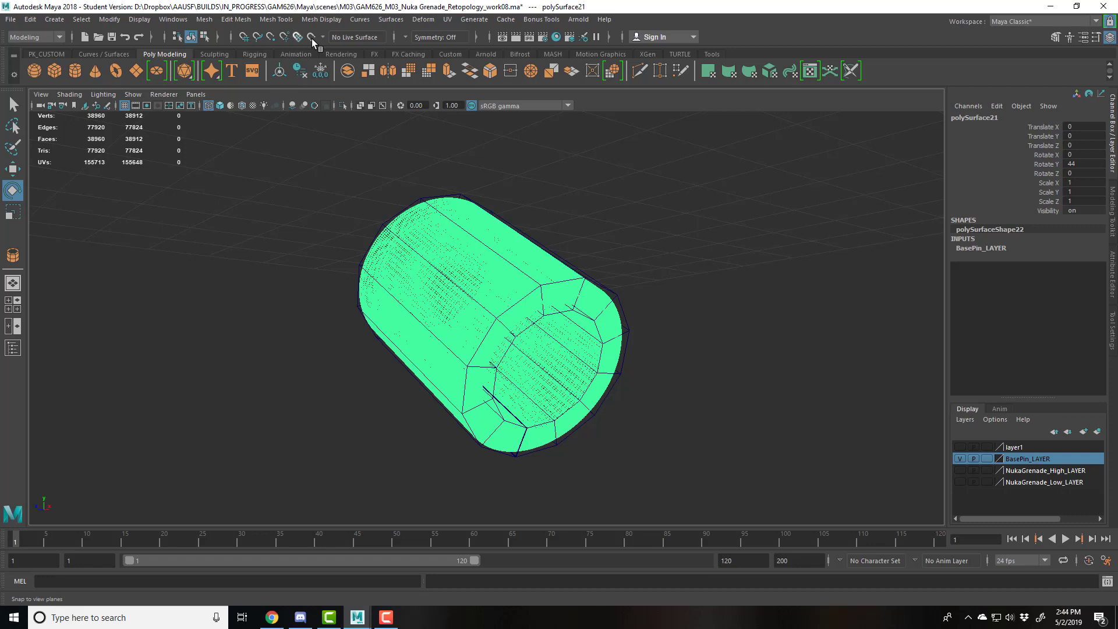
Set the Move tool to World axes, select the pipe's vertices, and return to object mode
click(301, 36)
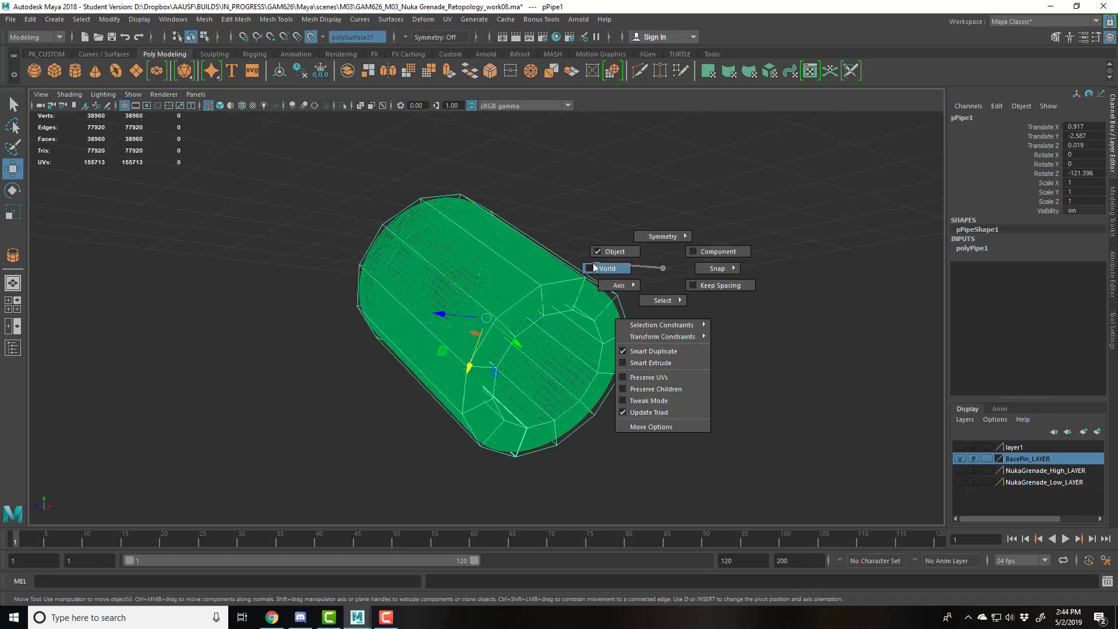
click(645, 340)
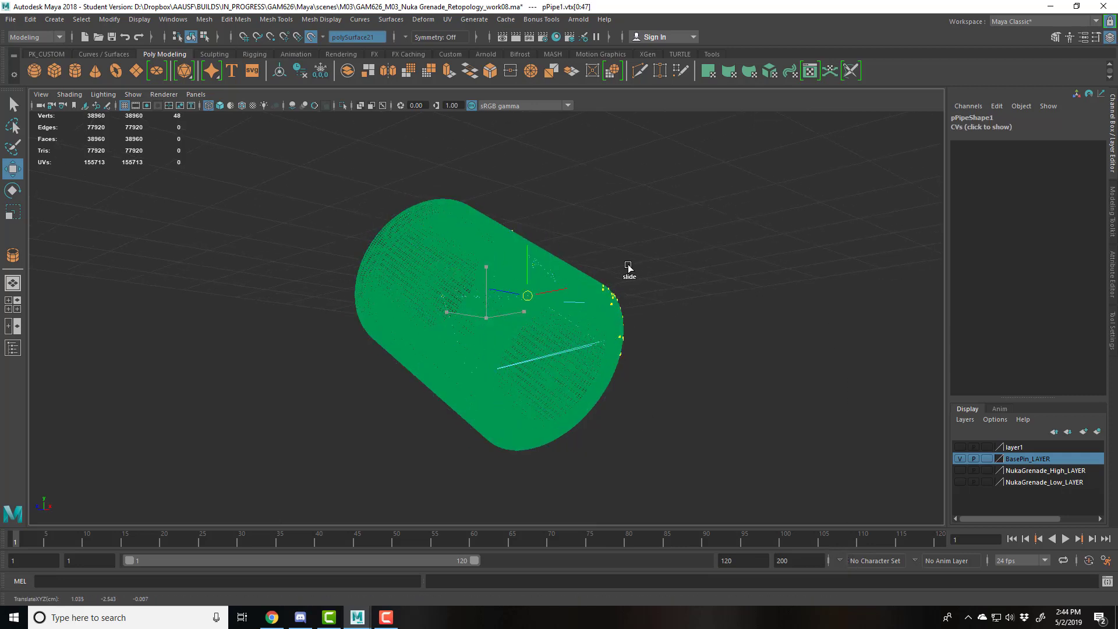
drag(627, 270, 447, 253)
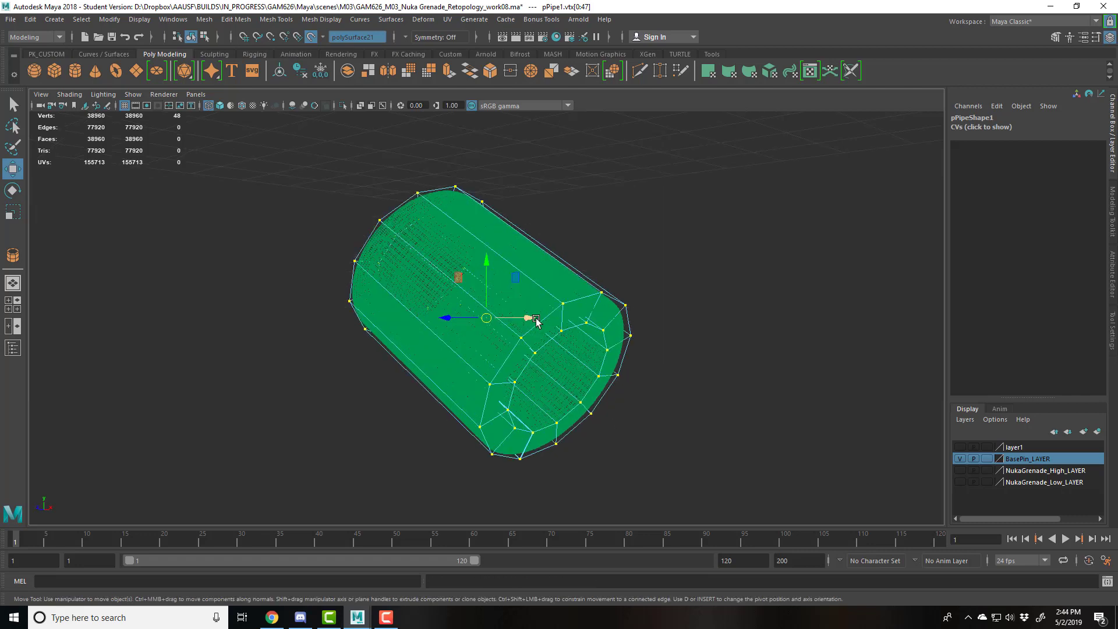
key(F8)
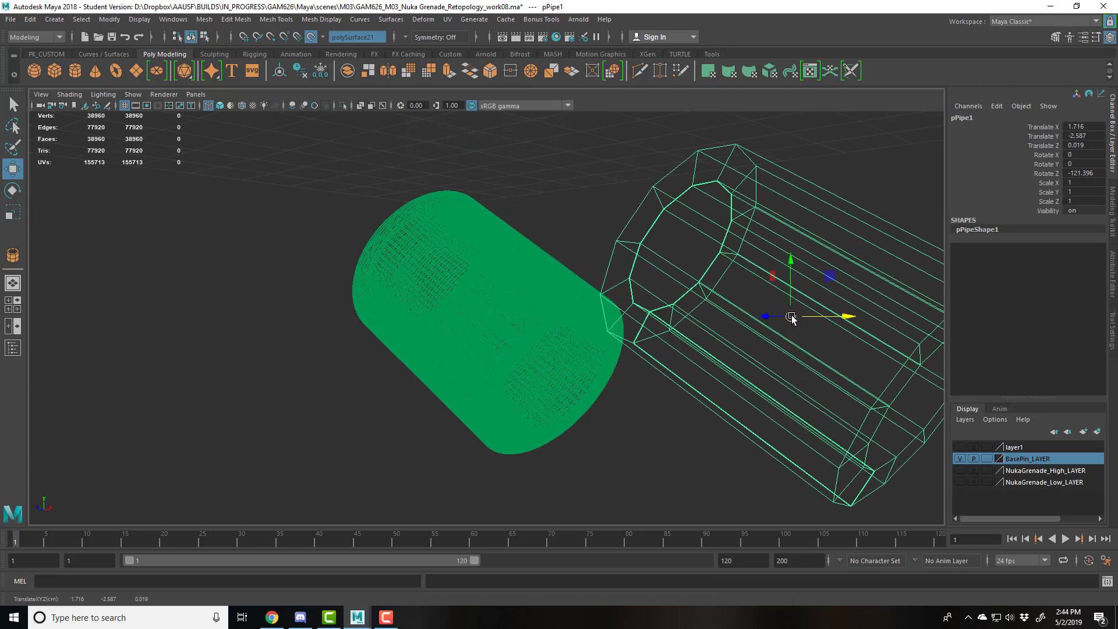
Move the pipe over the pin cylinder with shaded display on
drag(790, 315, 470, 206)
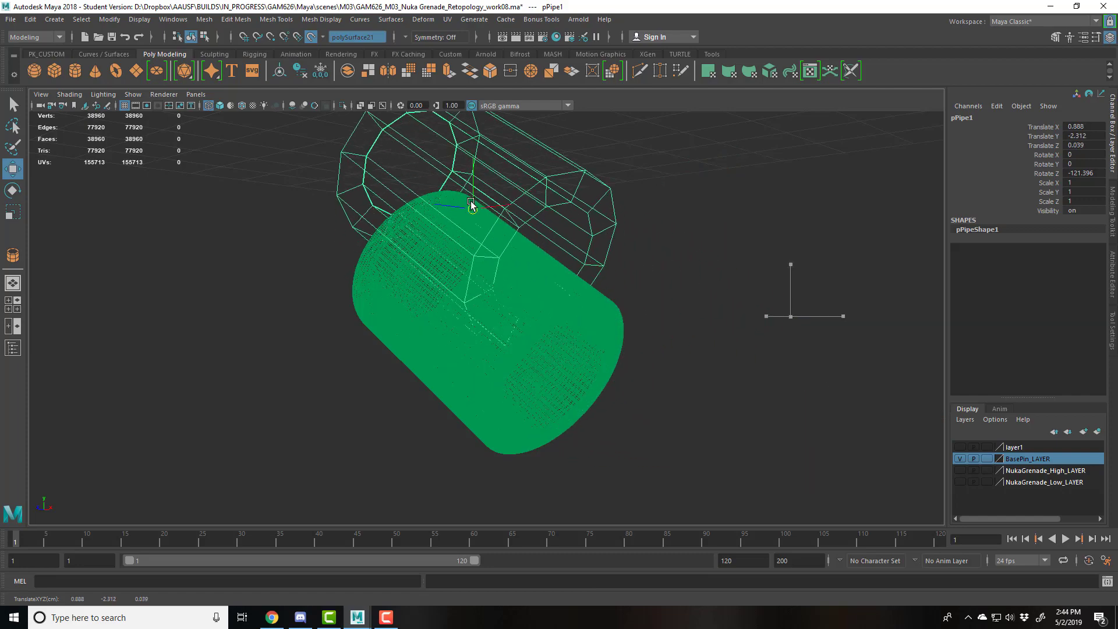
drag(470, 203, 599, 346)
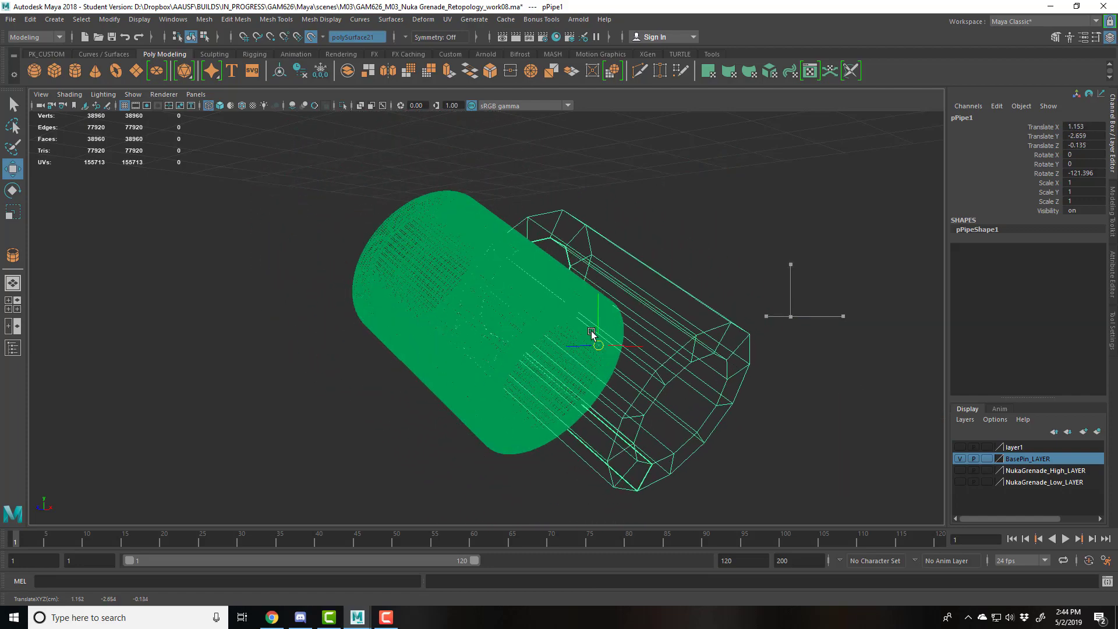
key(5)
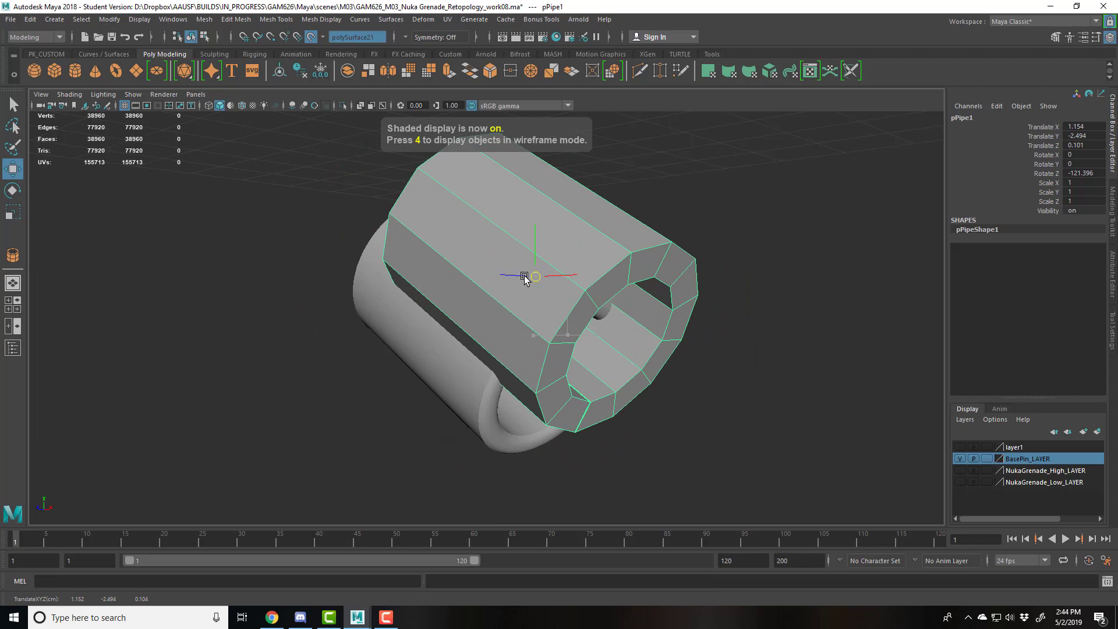
drag(525, 276, 550, 390)
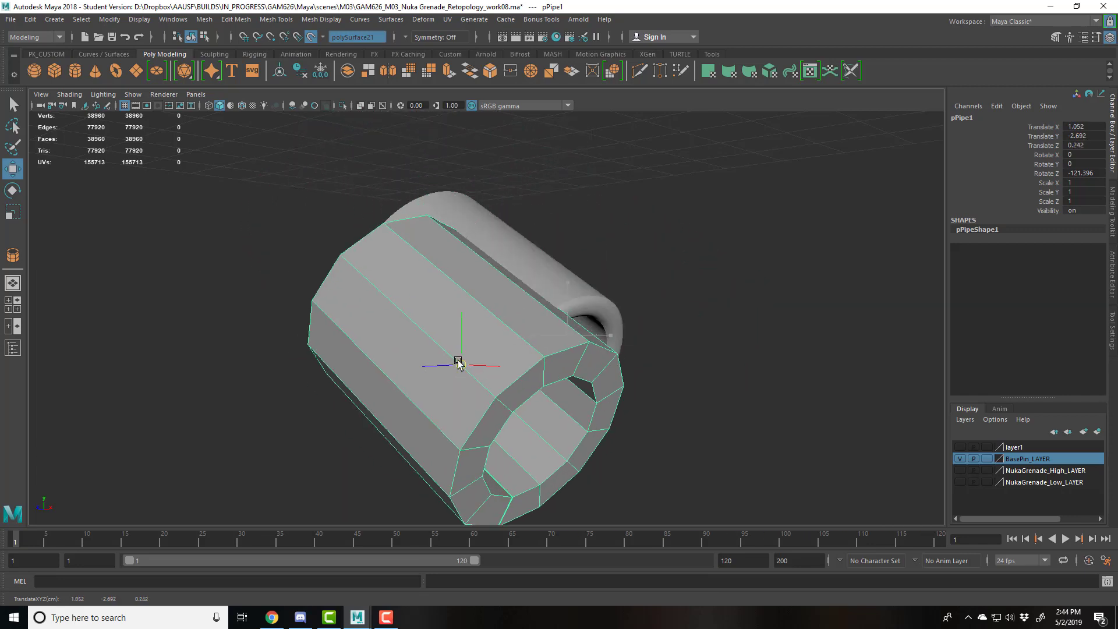
drag(459, 364, 520, 279)
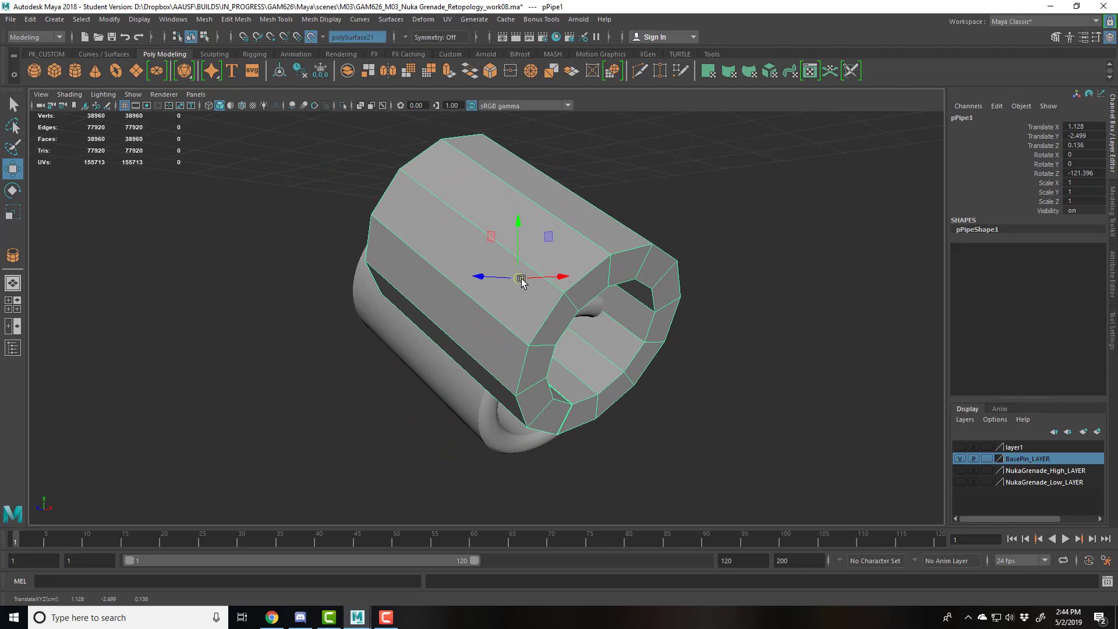
drag(520, 278, 738, 331)
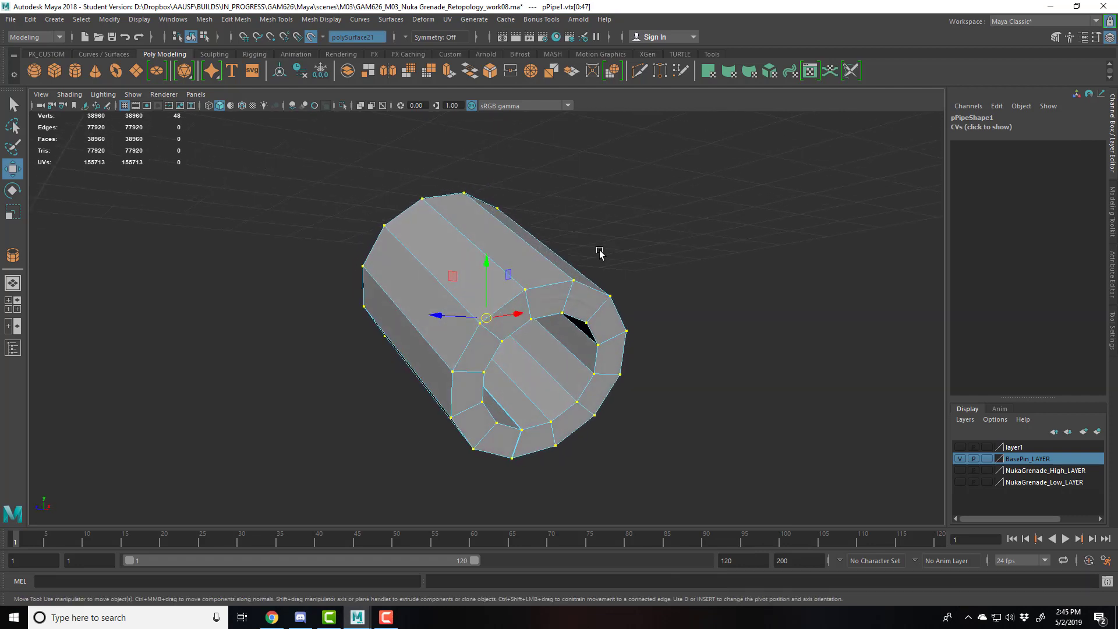
With Rotate axis set to Normal, orbit the pipe in wireframe, then in shaded mode
key(4)
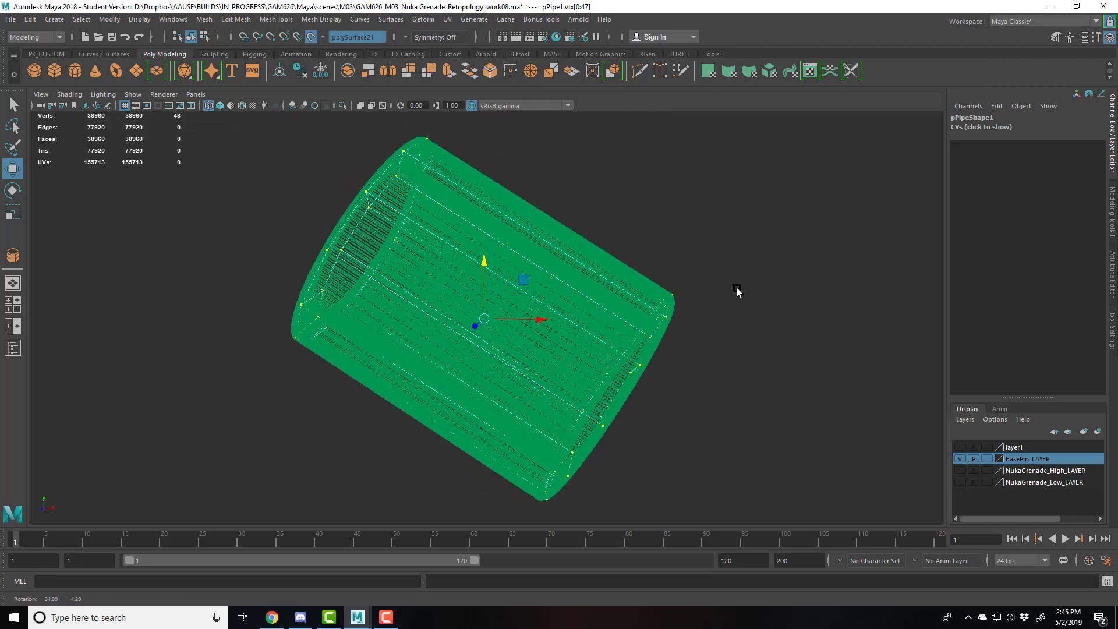
drag(738, 291, 706, 285)
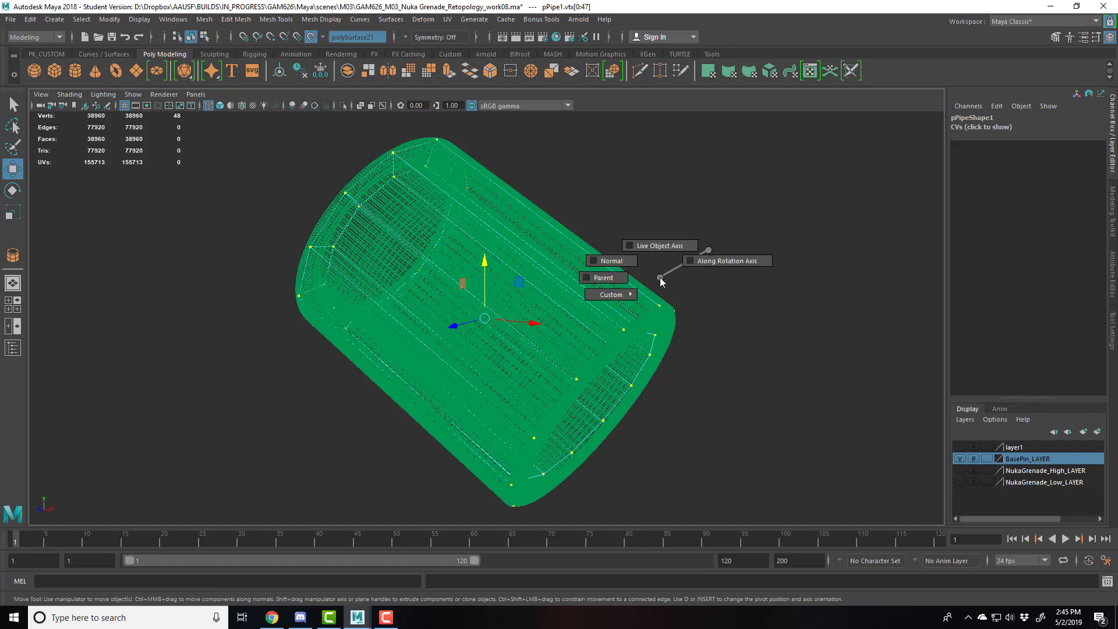
mouse_move(609, 261)
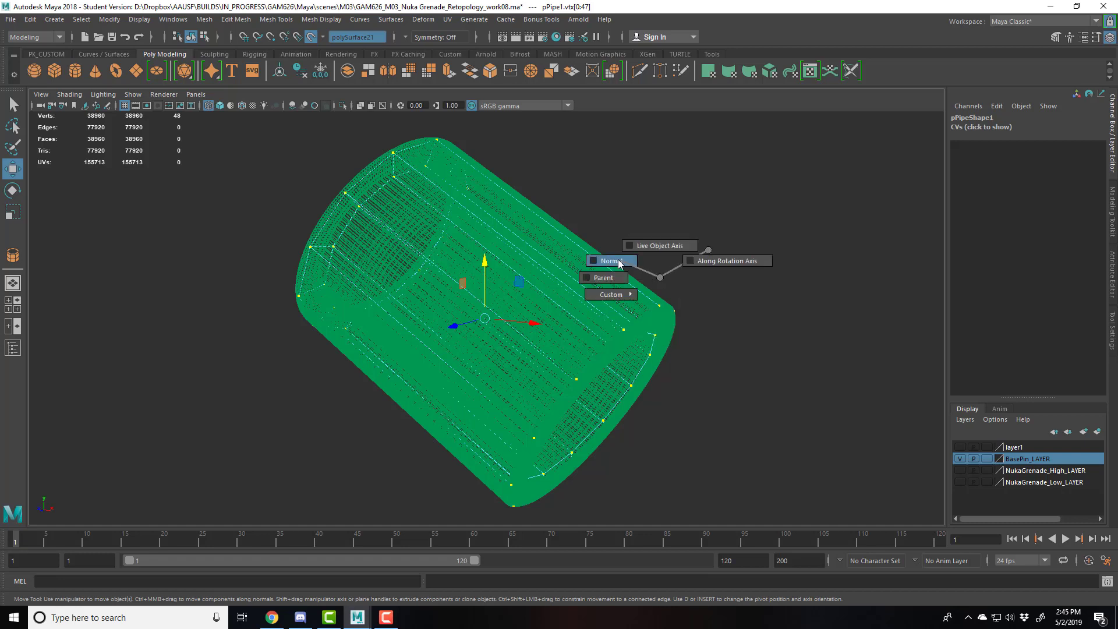
click(607, 260)
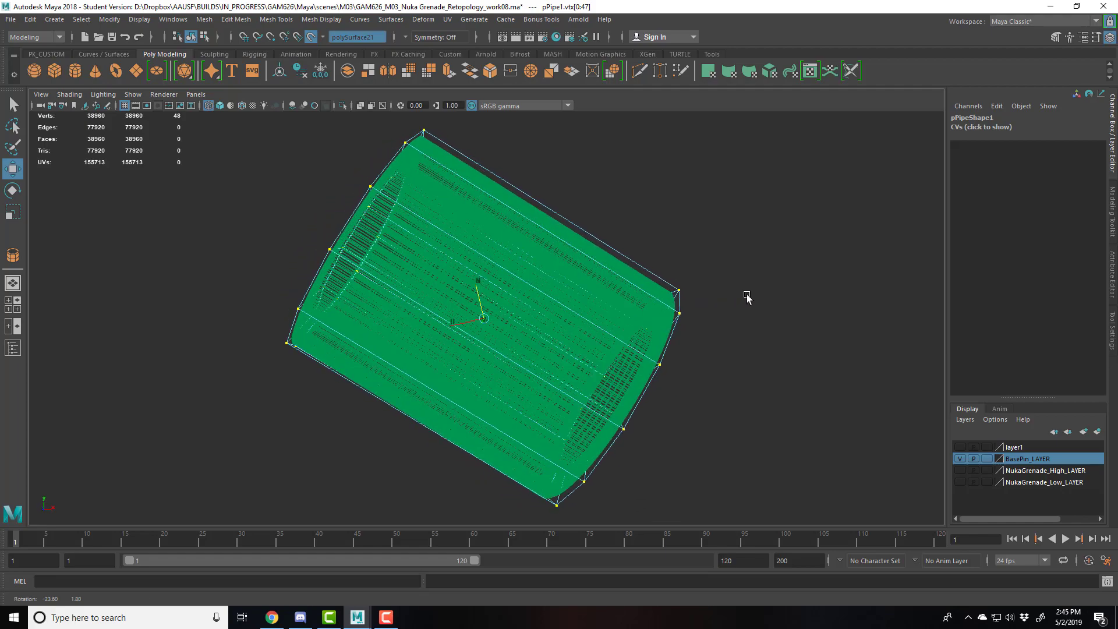
drag(747, 297, 922, 298)
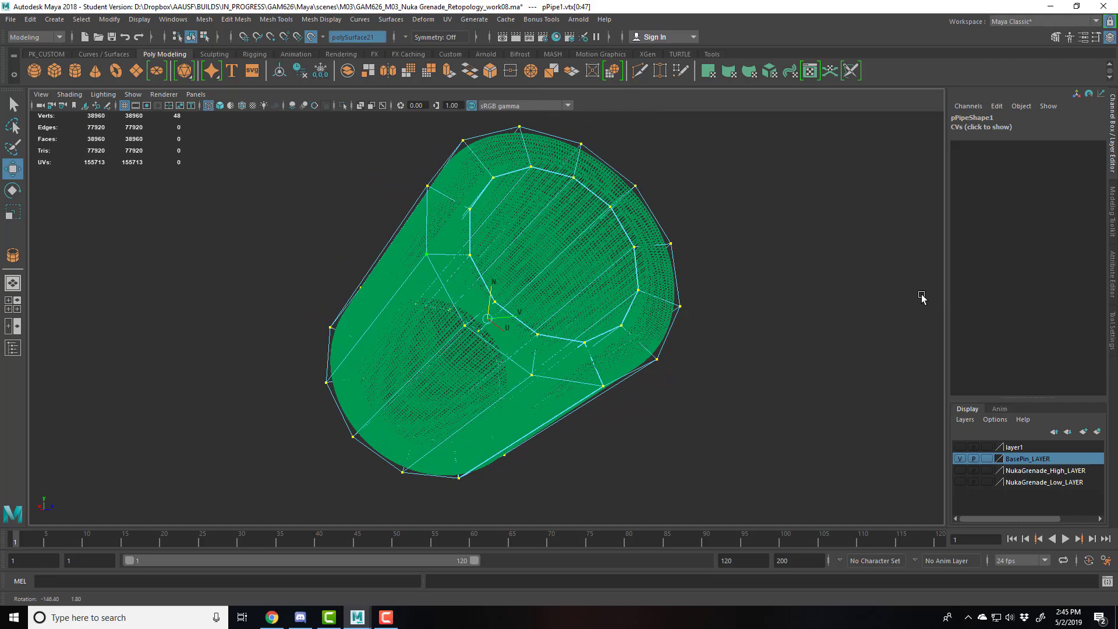
drag(922, 299, 740, 293)
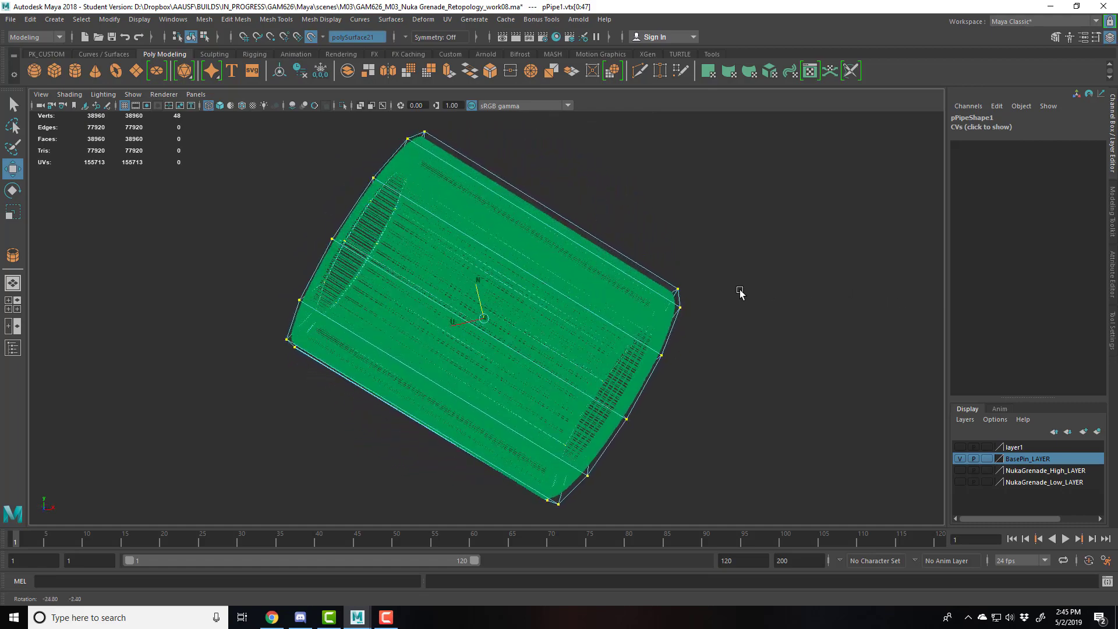
key(5)
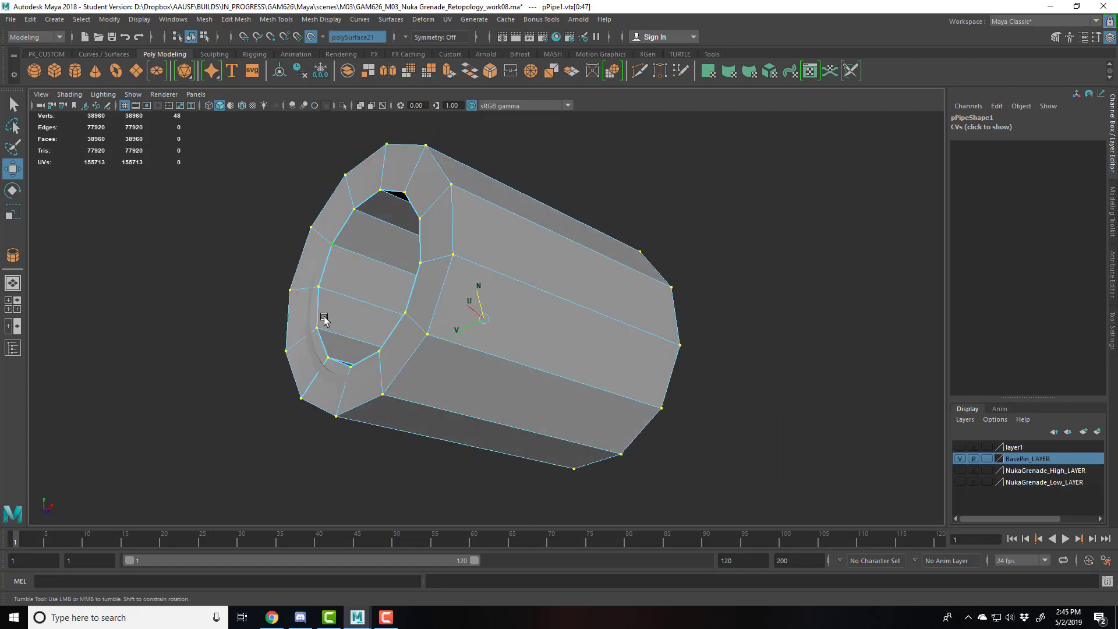
drag(324, 321, 578, 210)
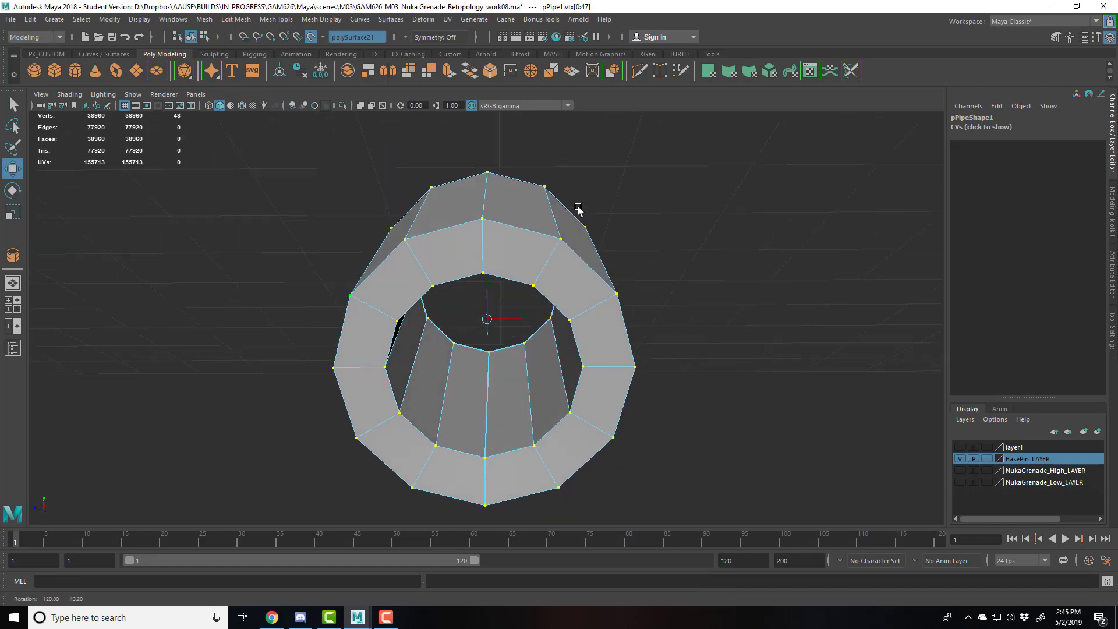
drag(577, 210, 695, 251)
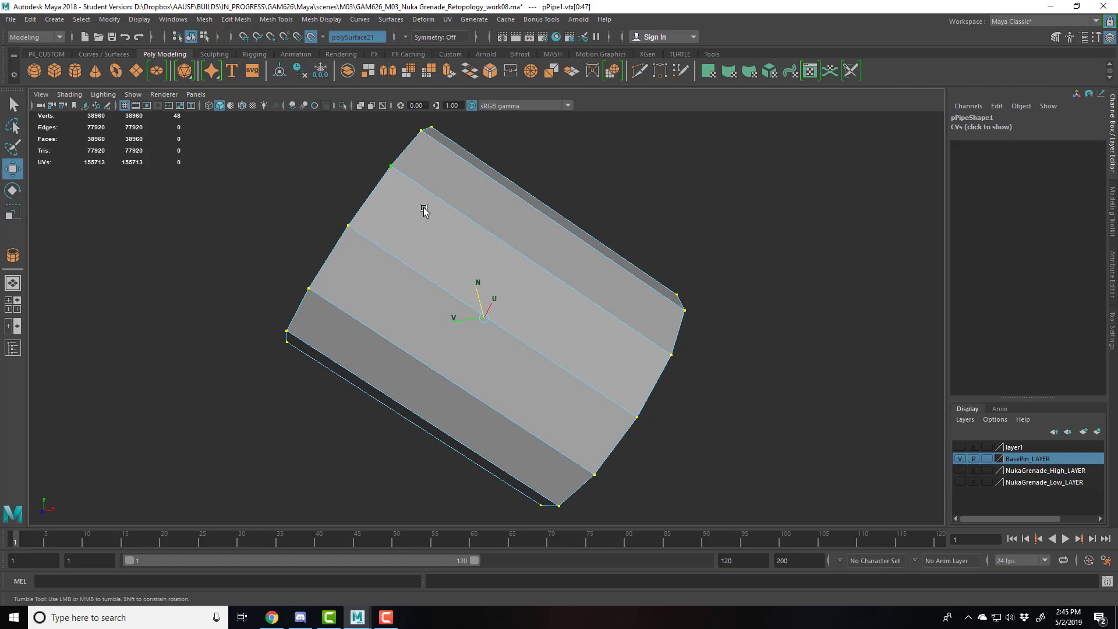
mouse_move(479, 267)
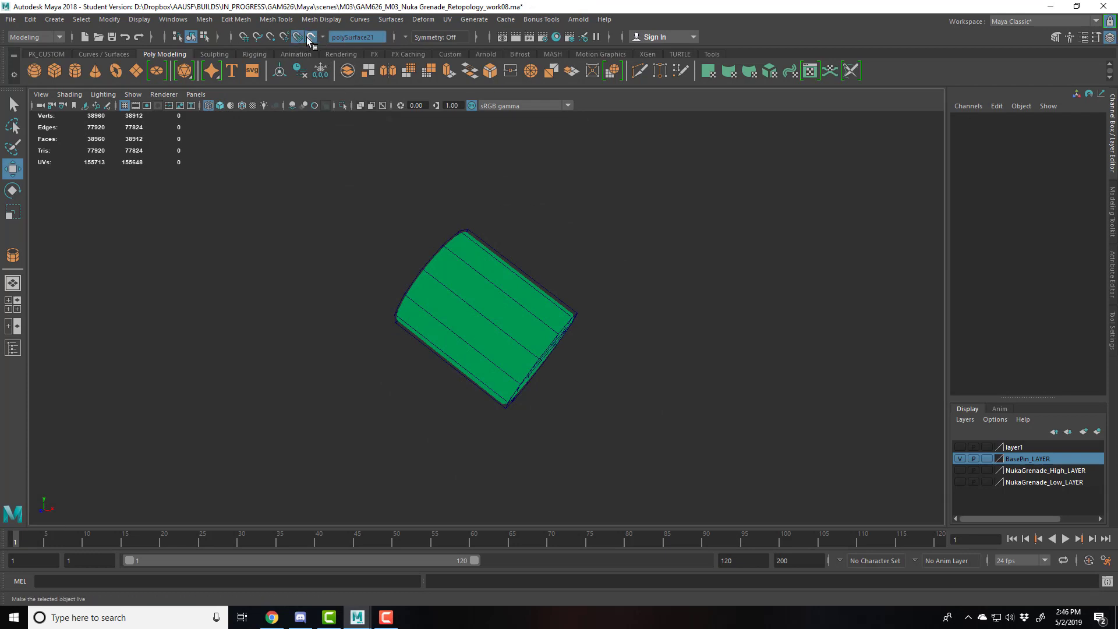
Toggle the pin piece's live surface setting
click(307, 37)
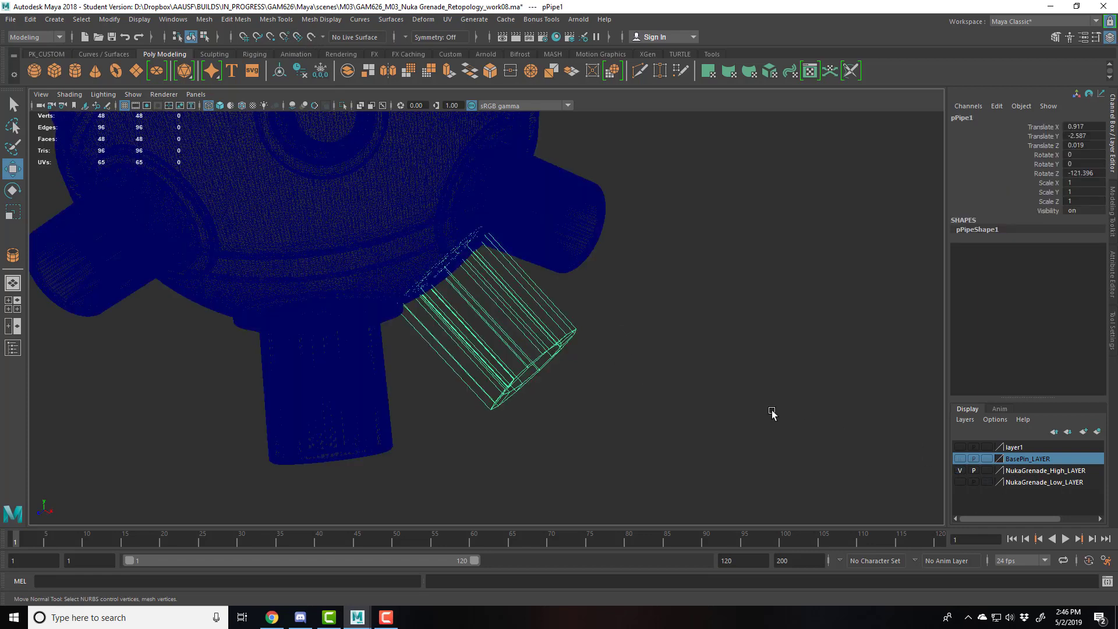
mouse_move(657, 337)
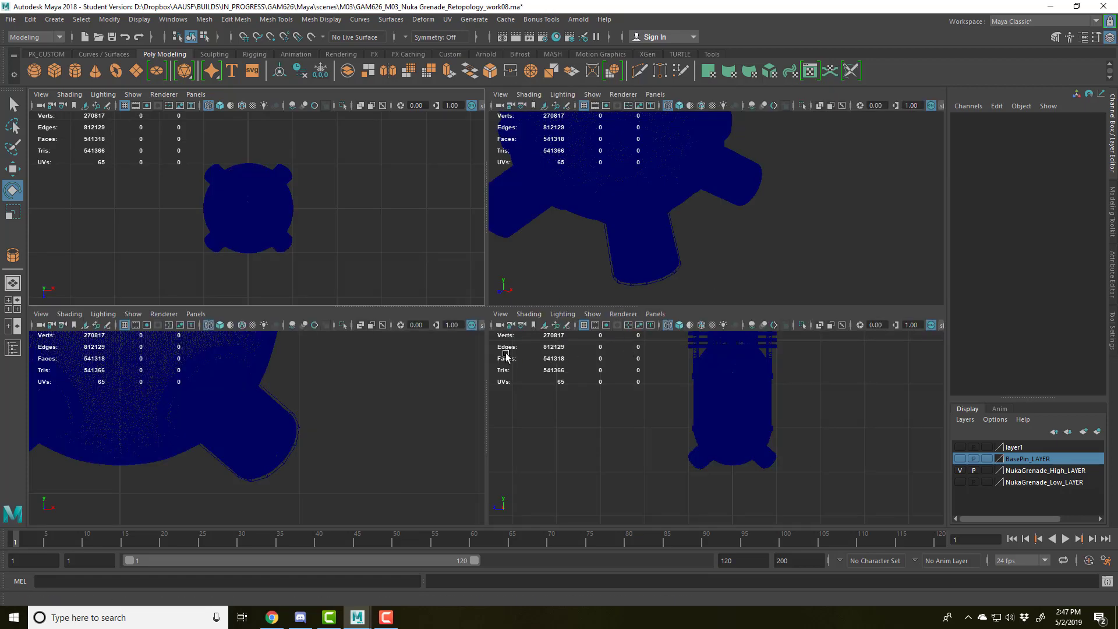
Maximize the shaded perspective view and orbit around the pipe in the pin socket
key(space)
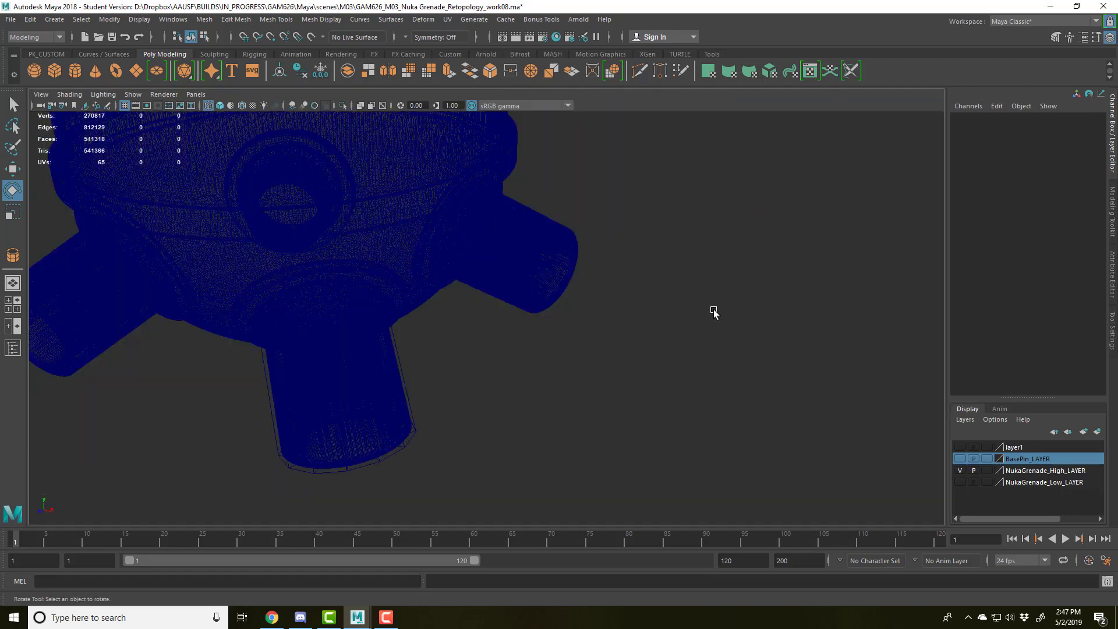
key(5)
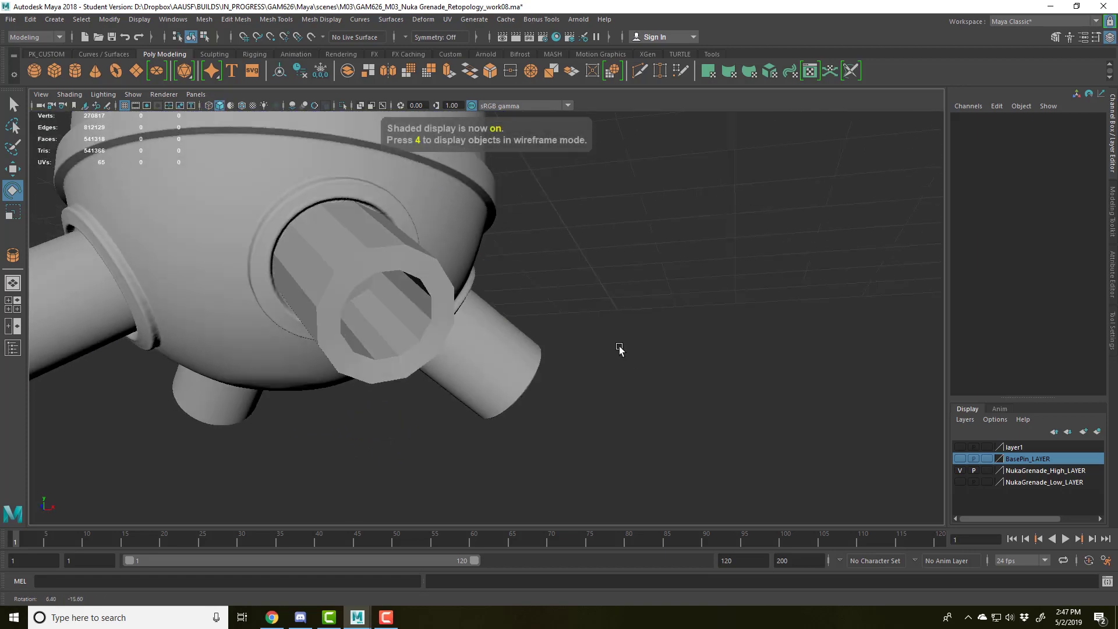
drag(619, 349, 406, 369)
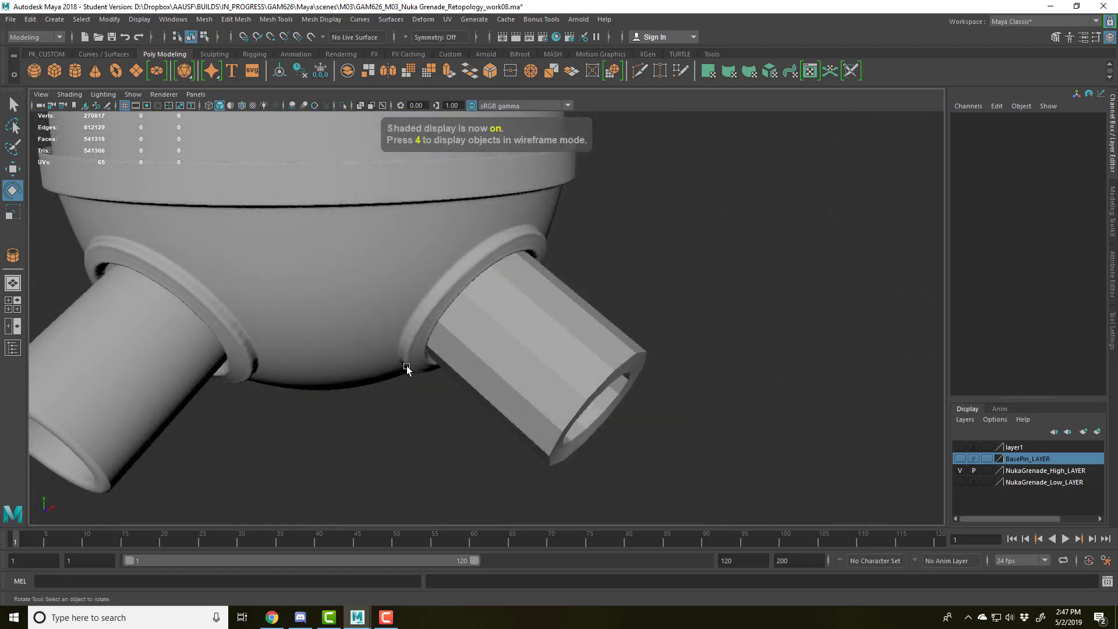
drag(406, 369, 509, 269)
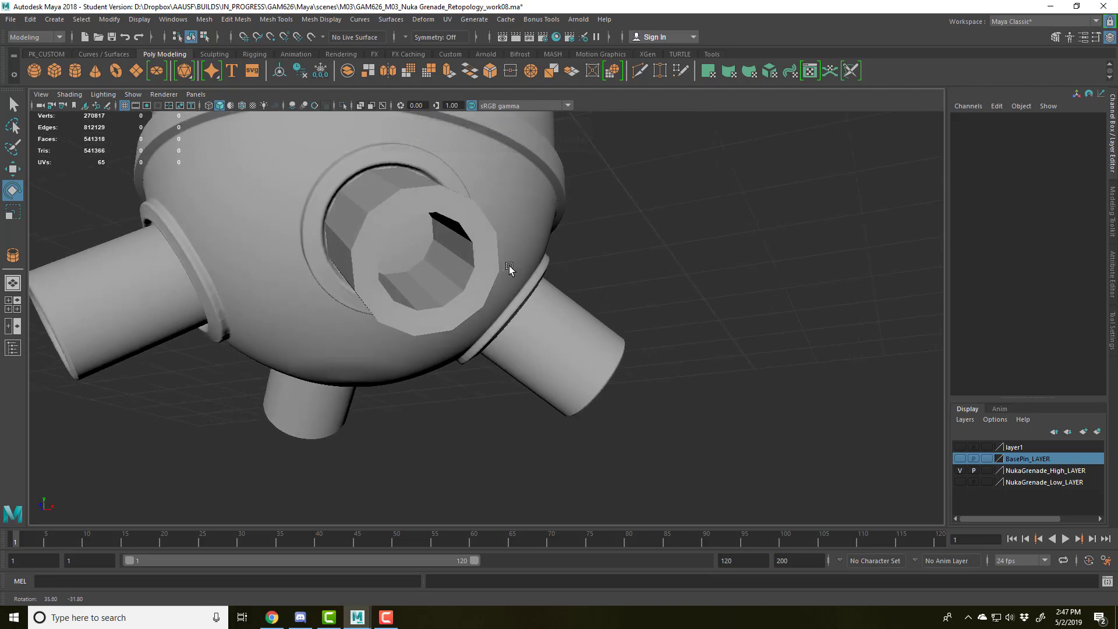
drag(509, 270, 531, 346)
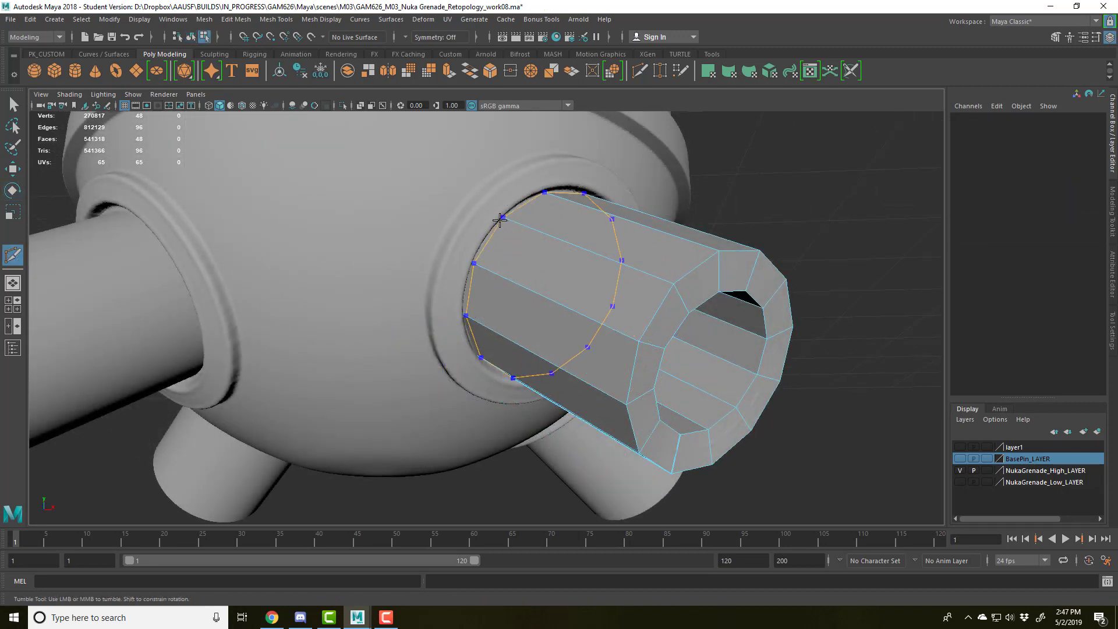
Zoom in on the pipe rim at the socket and delete the selected edge loop
drag(499, 221, 470, 302)
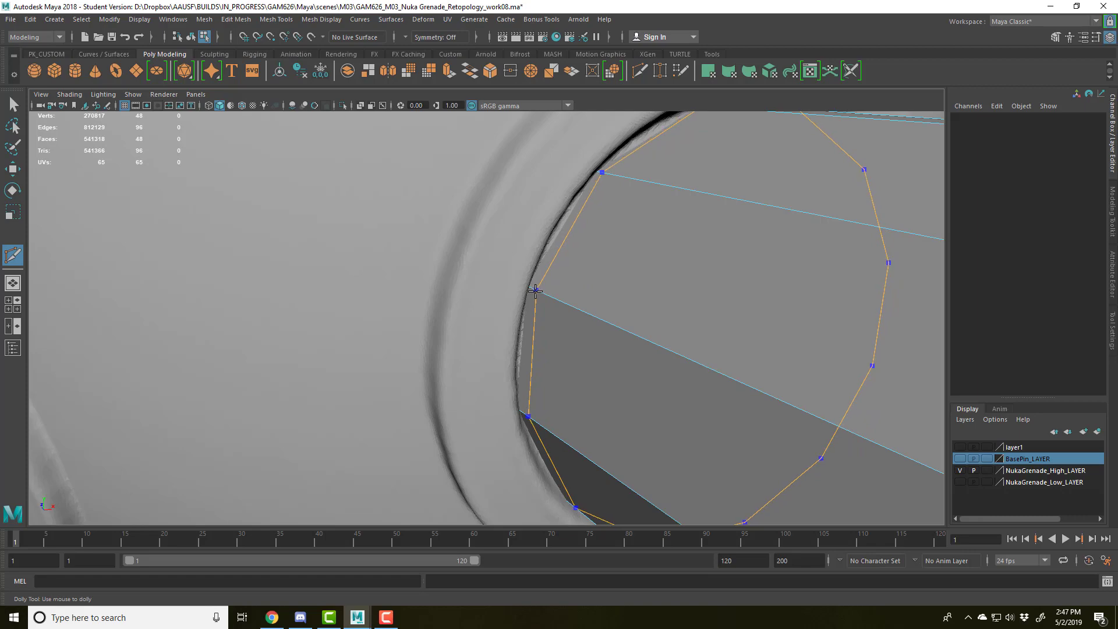
drag(535, 292, 531, 378)
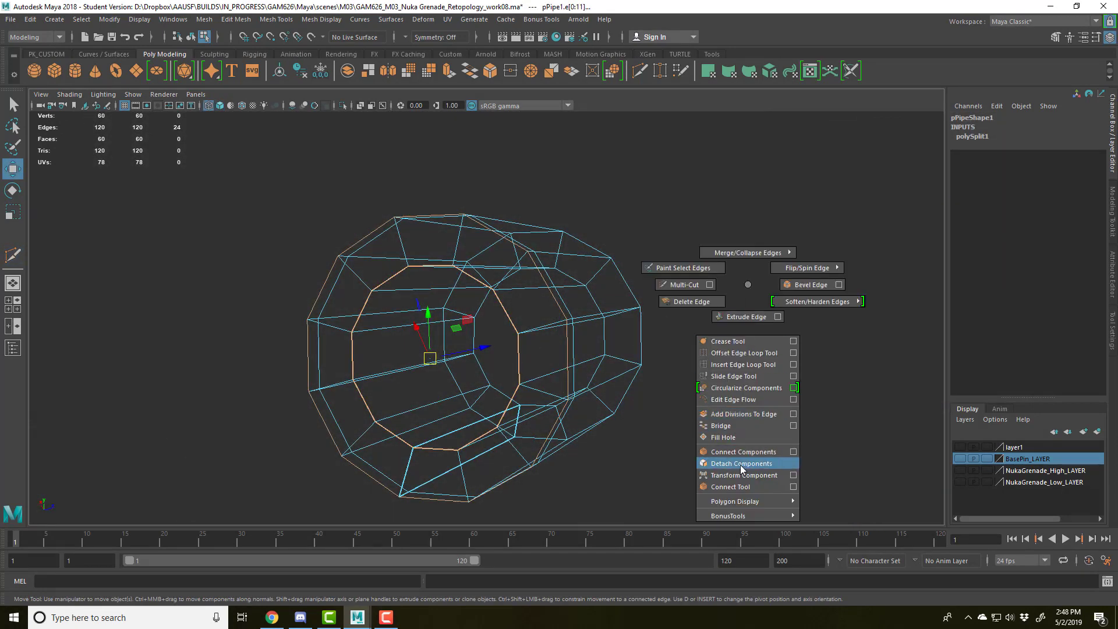
click(740, 462)
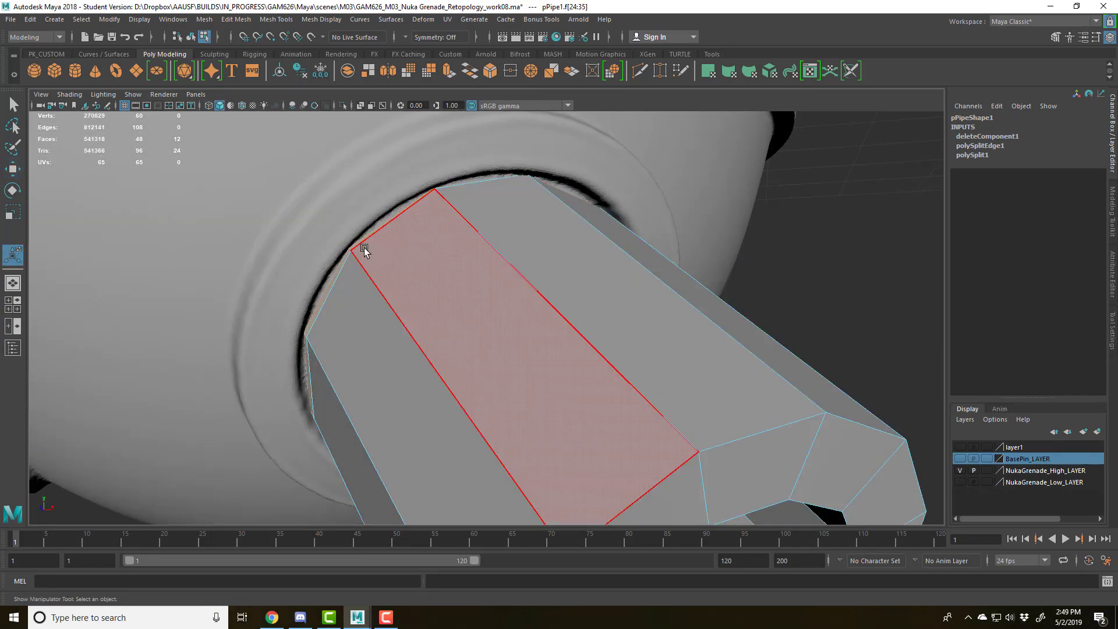
Delete the selected ring of pipe faces and inspect the open border in Edge mode
drag(363, 251, 454, 257)
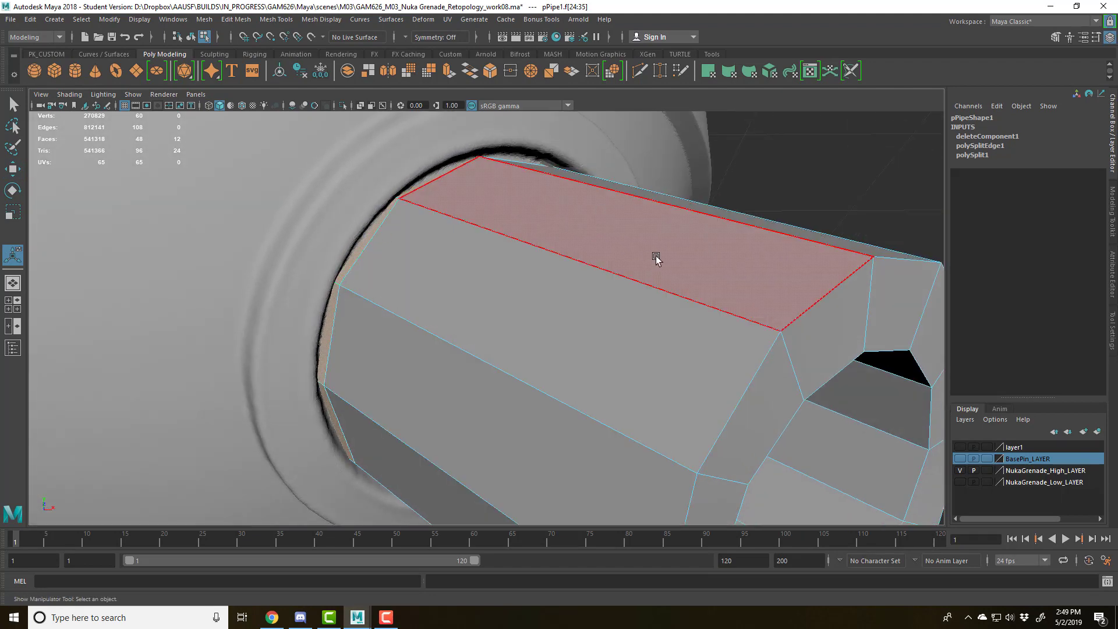
drag(656, 257, 439, 257)
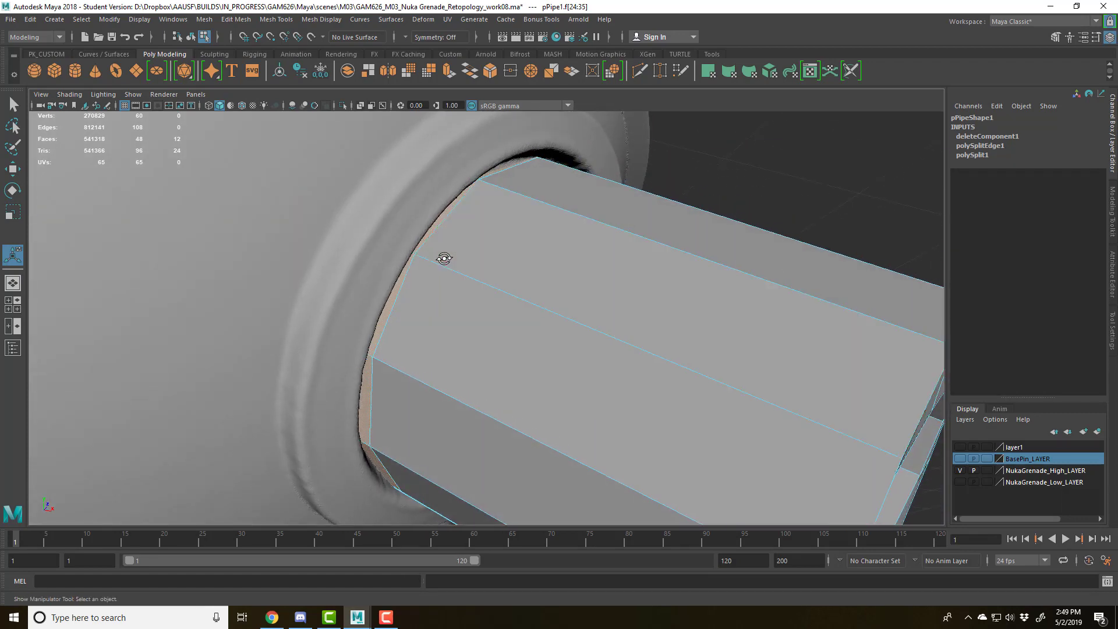
key(4)
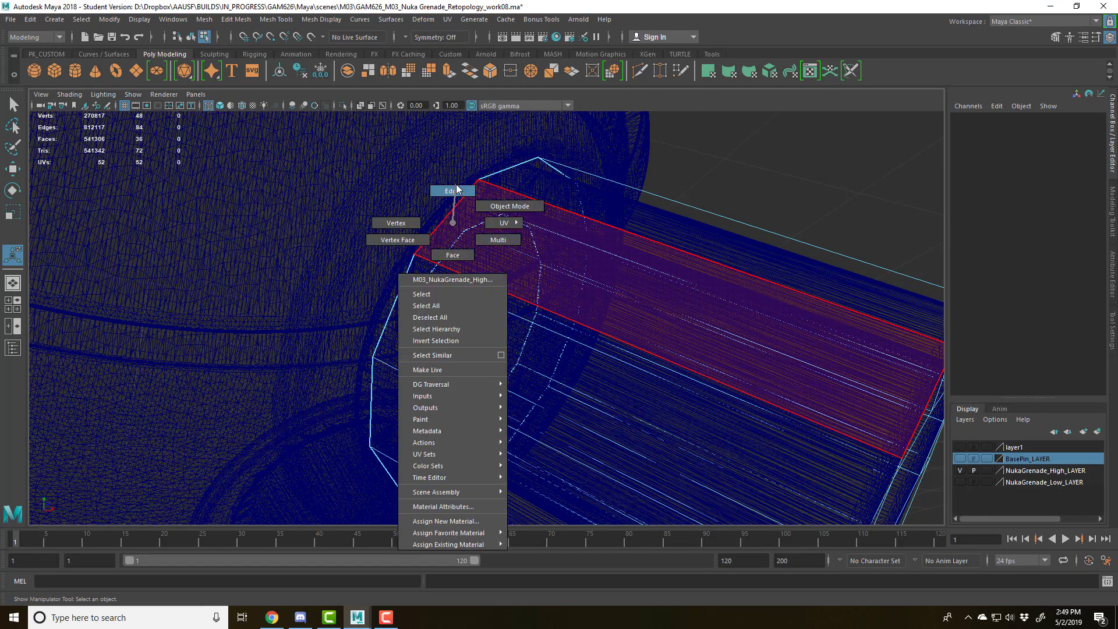
click(448, 190)
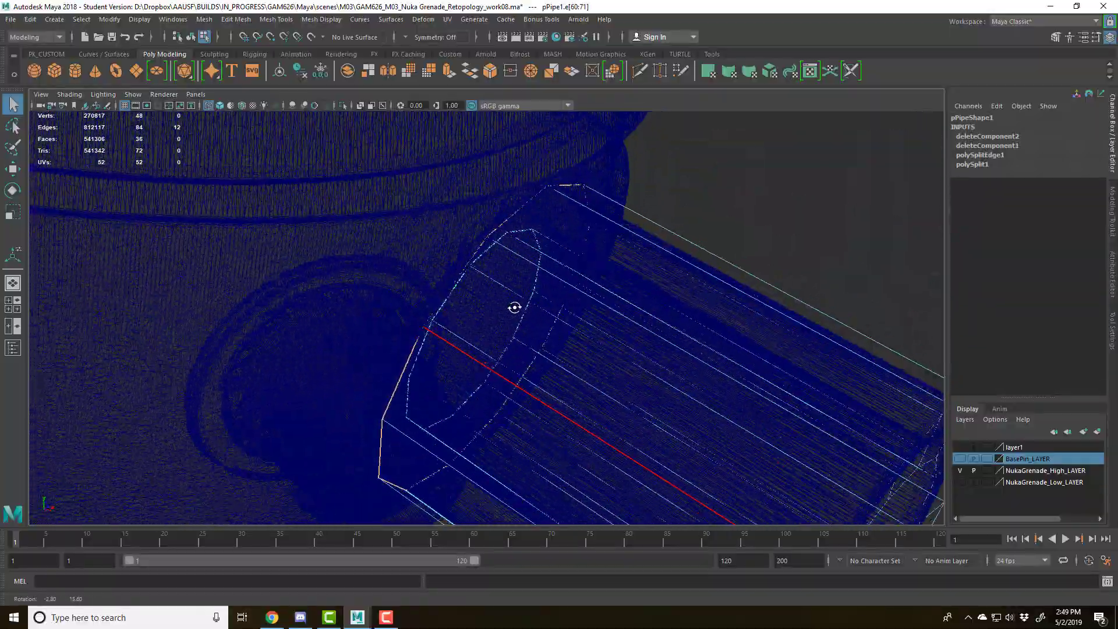
drag(515, 308, 714, 349)
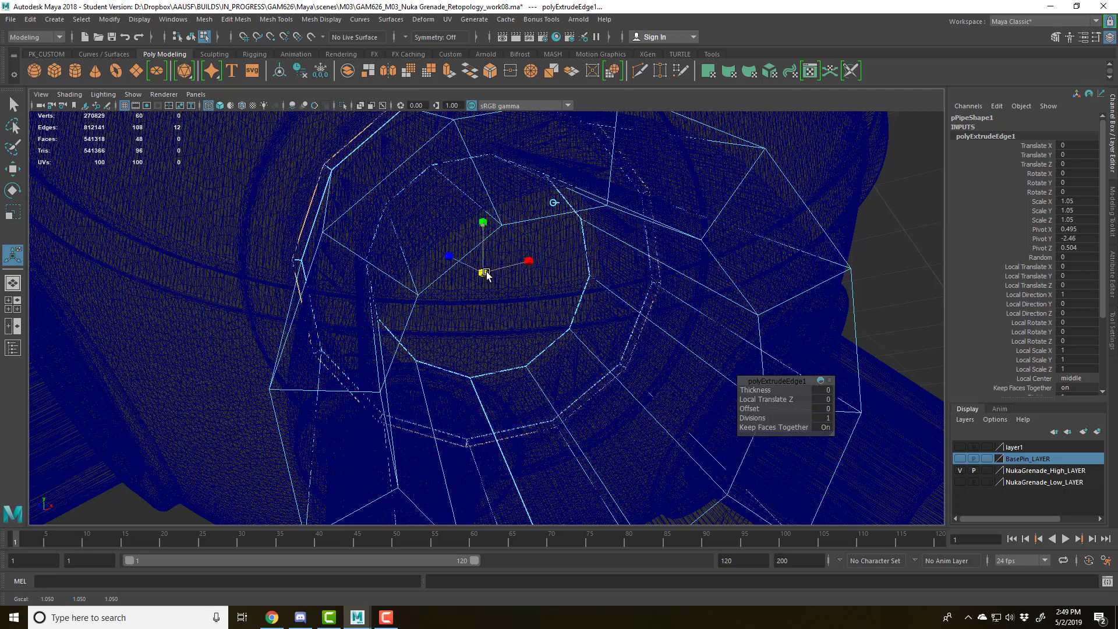
Scale the extruded border ring outward, return to shaded view, and set the extrusion offset
drag(484, 273, 489, 271)
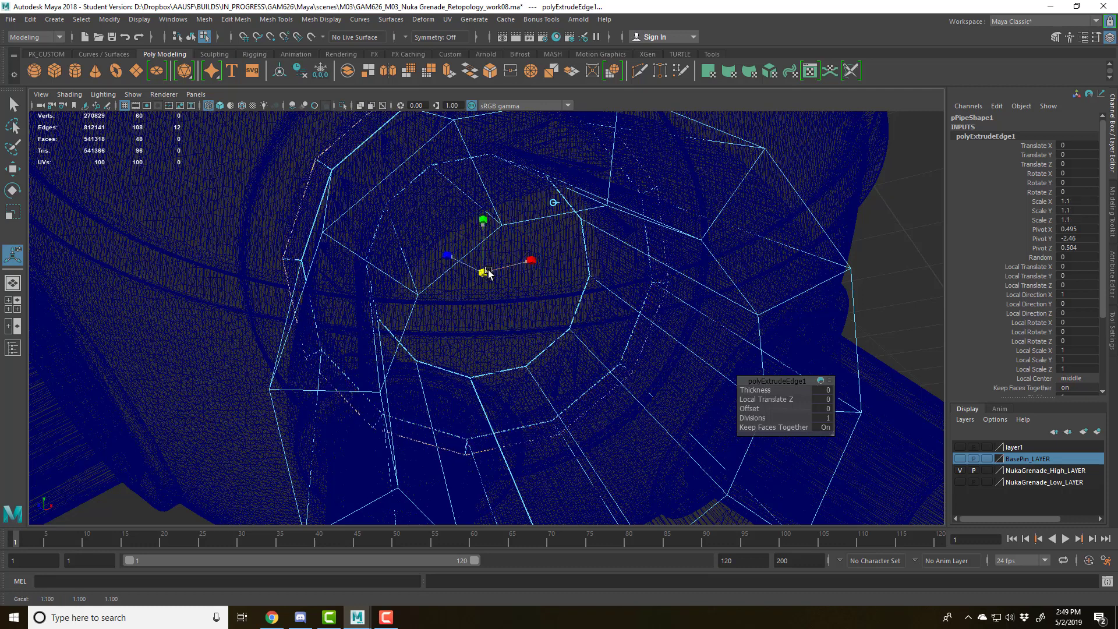
drag(485, 273, 483, 264)
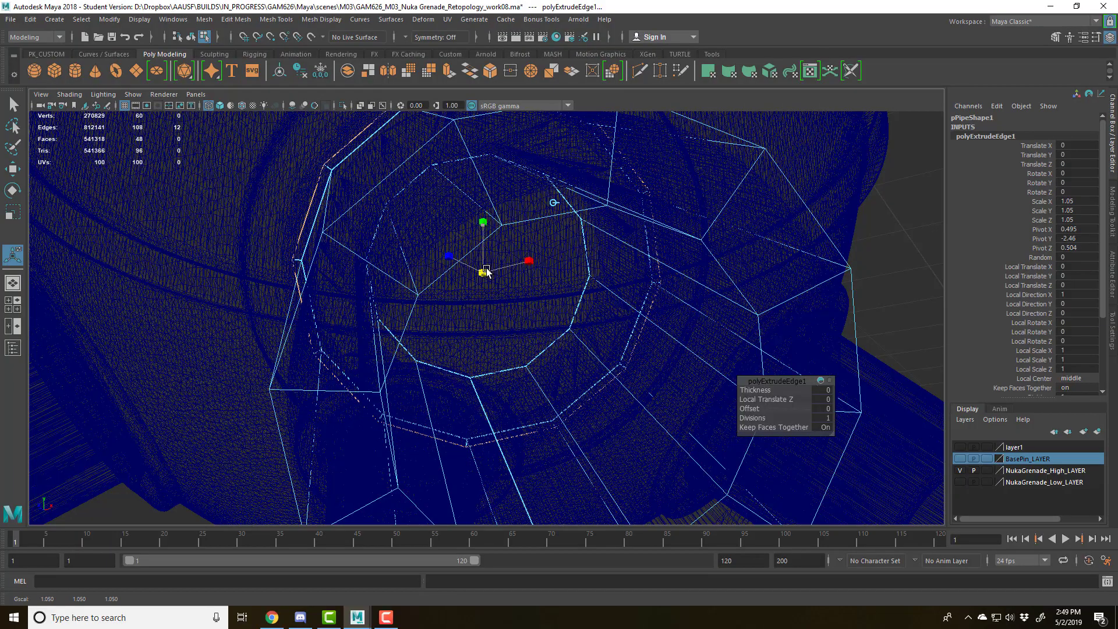
drag(488, 271, 461, 331)
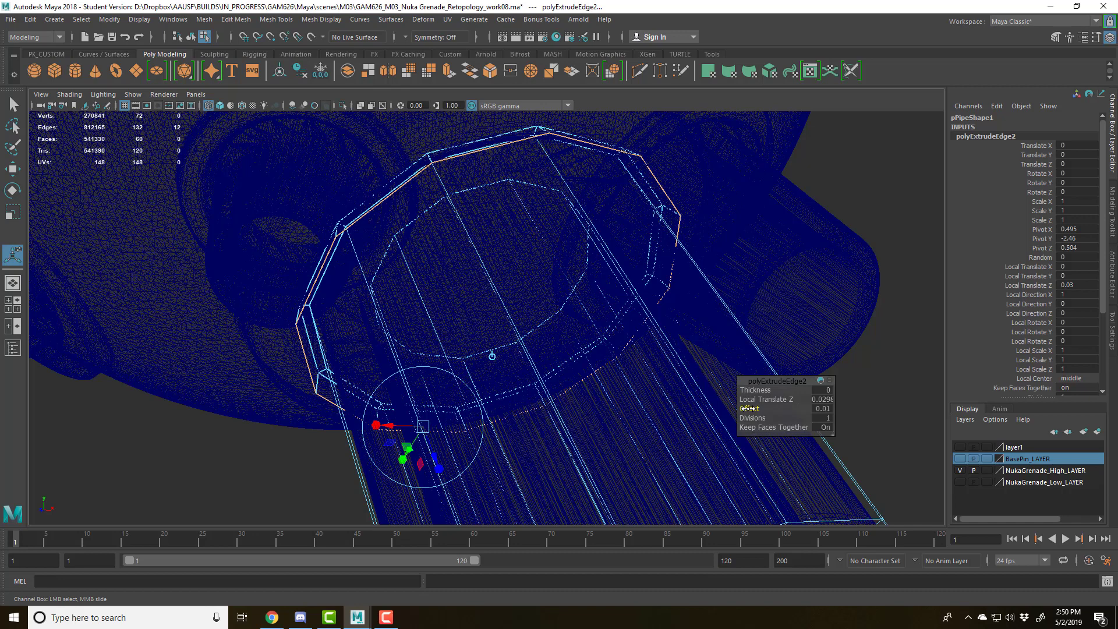
key(5)
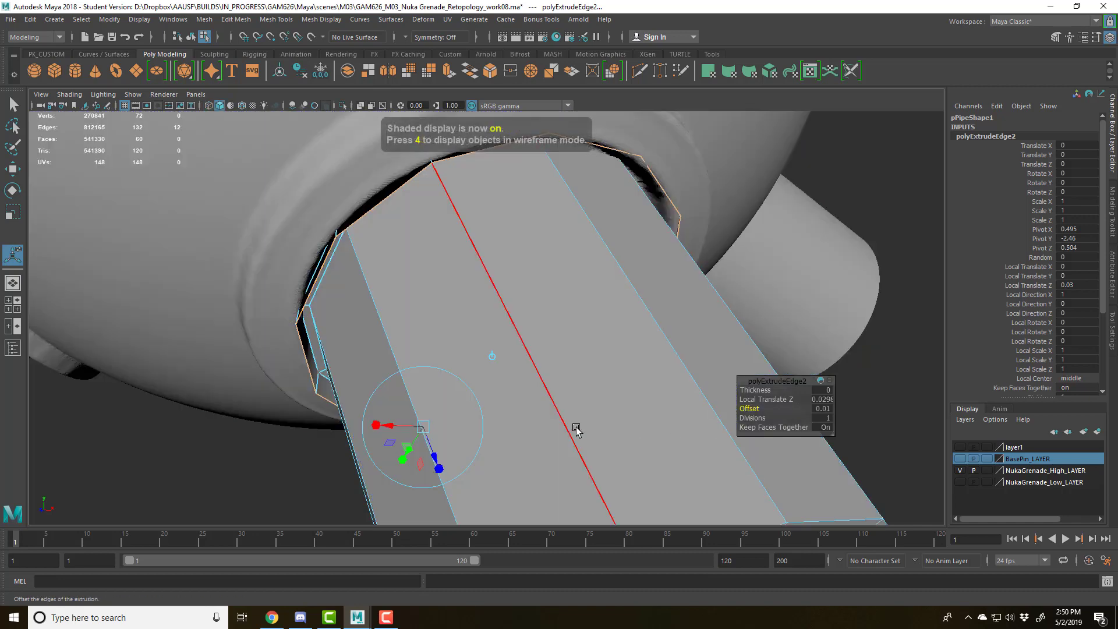
drag(577, 431, 545, 412)
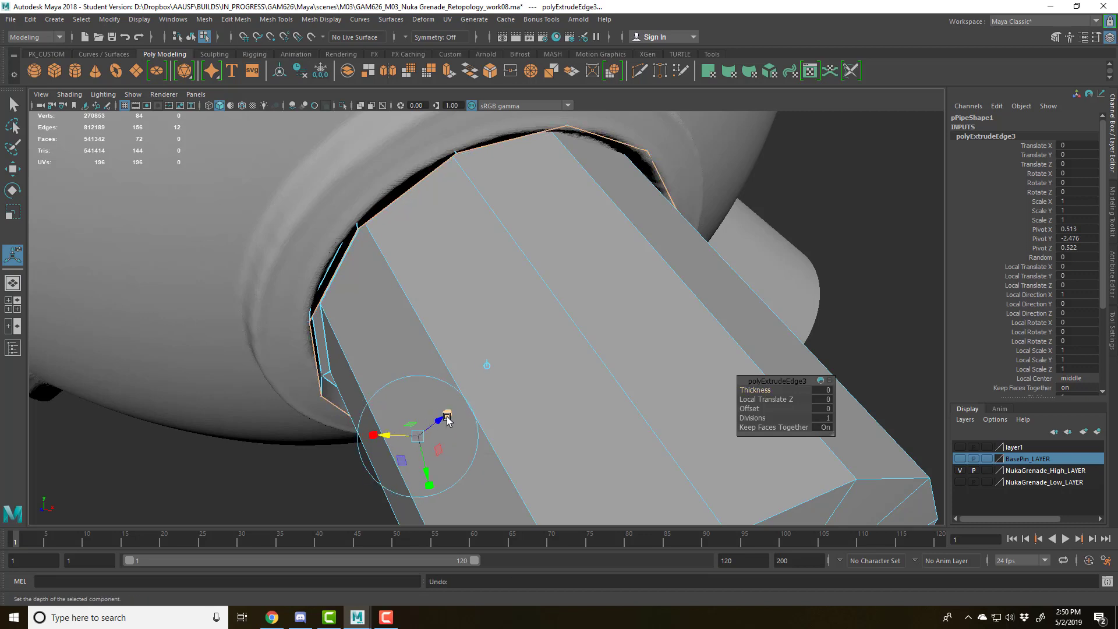
Scale the third border extrusion out to 1.3 into a broad flange ring
drag(446, 419, 506, 234)
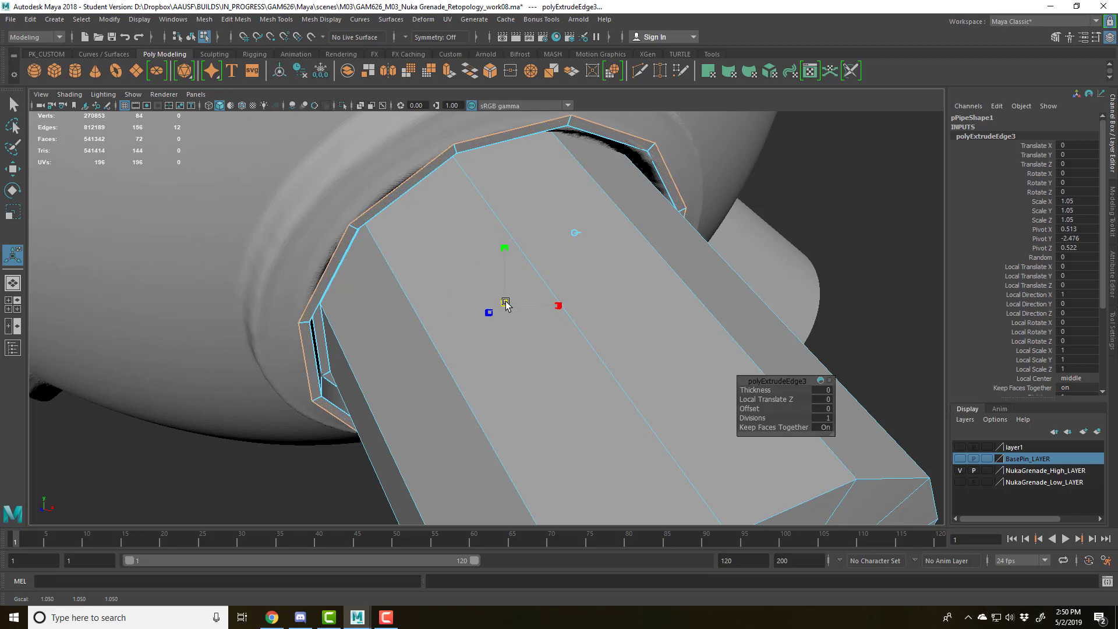
drag(505, 301, 514, 299)
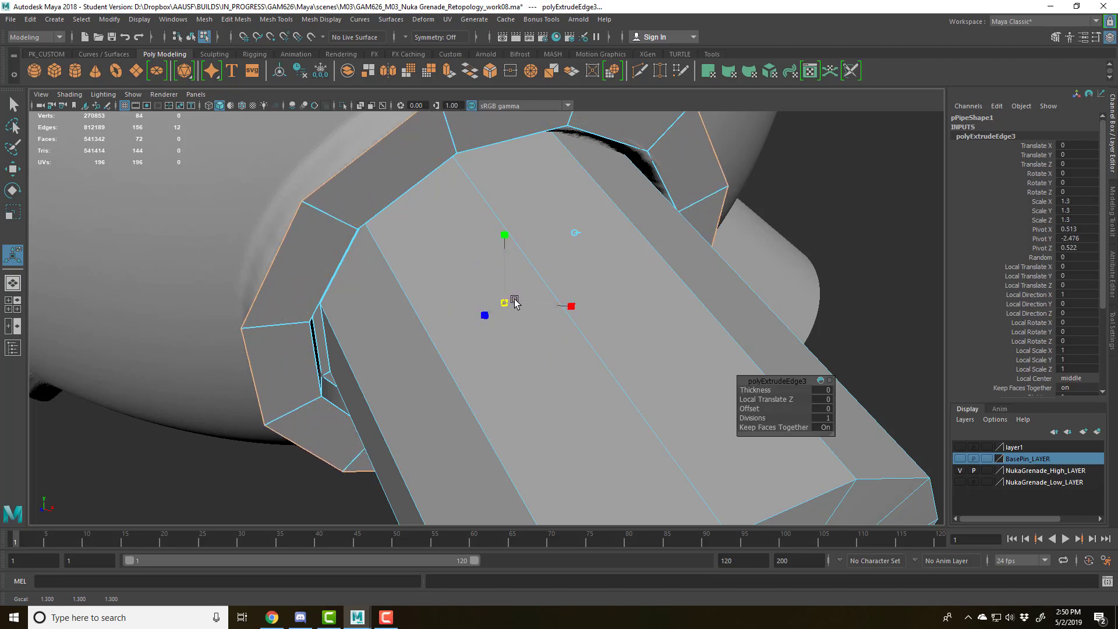
drag(514, 303, 538, 358)
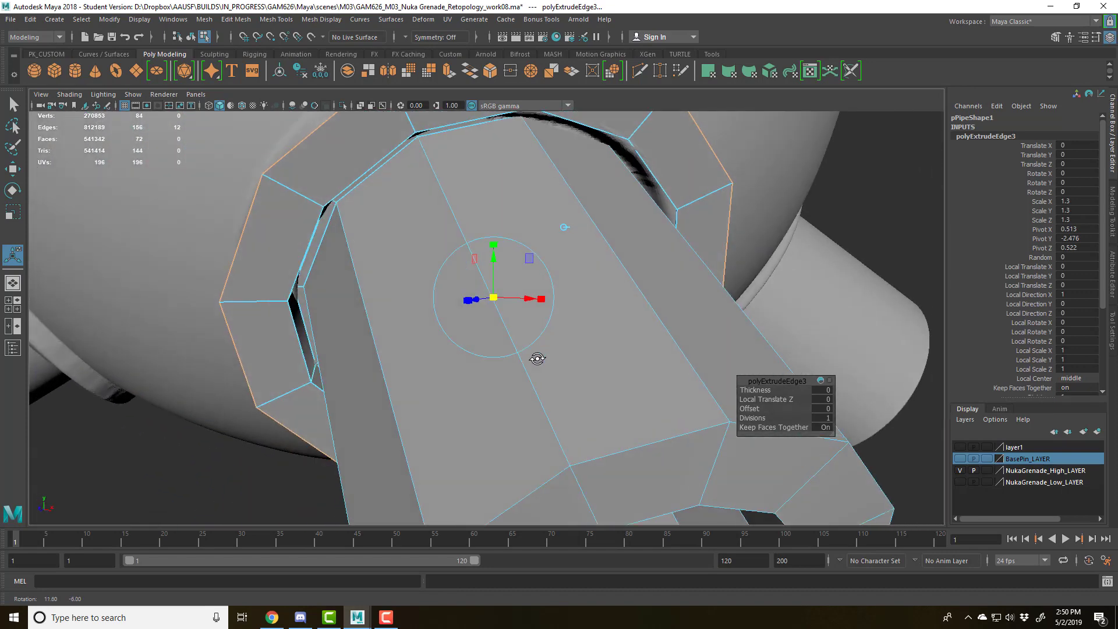
drag(494, 298, 494, 298)
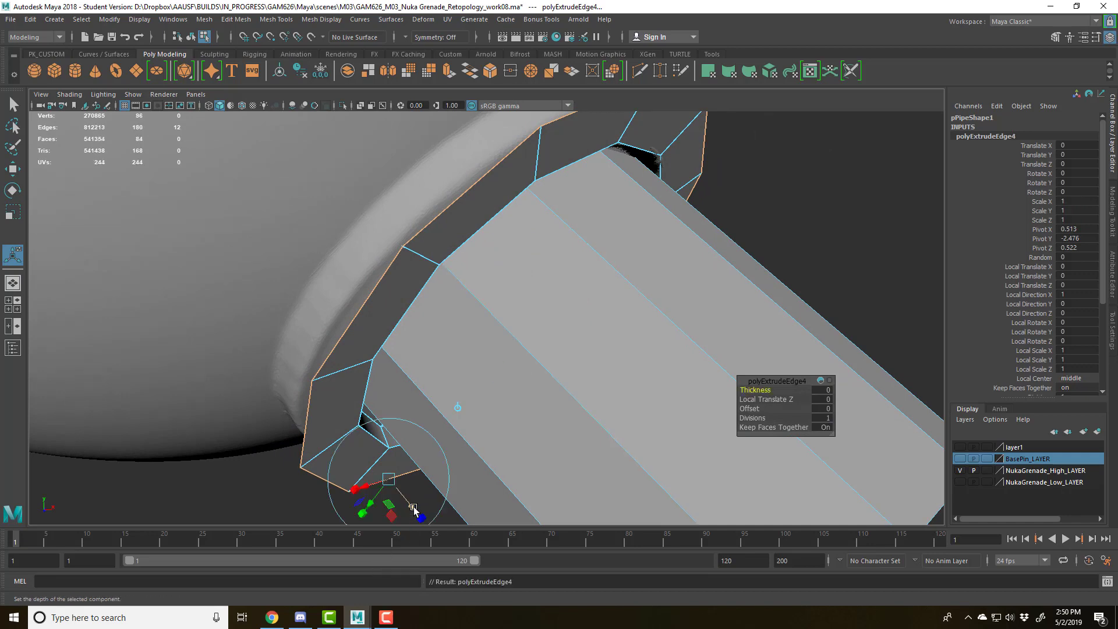
Push the fourth extrusion back along negative local Z to thicken the flange, then switch to object mode
drag(413, 510, 387, 474)
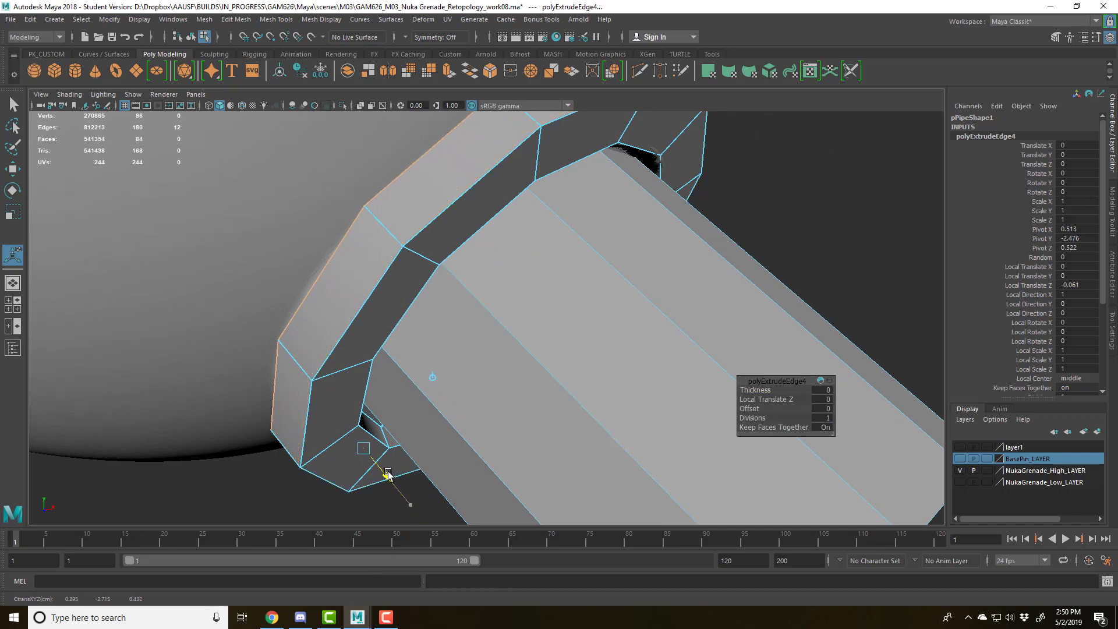
drag(387, 474, 374, 462)
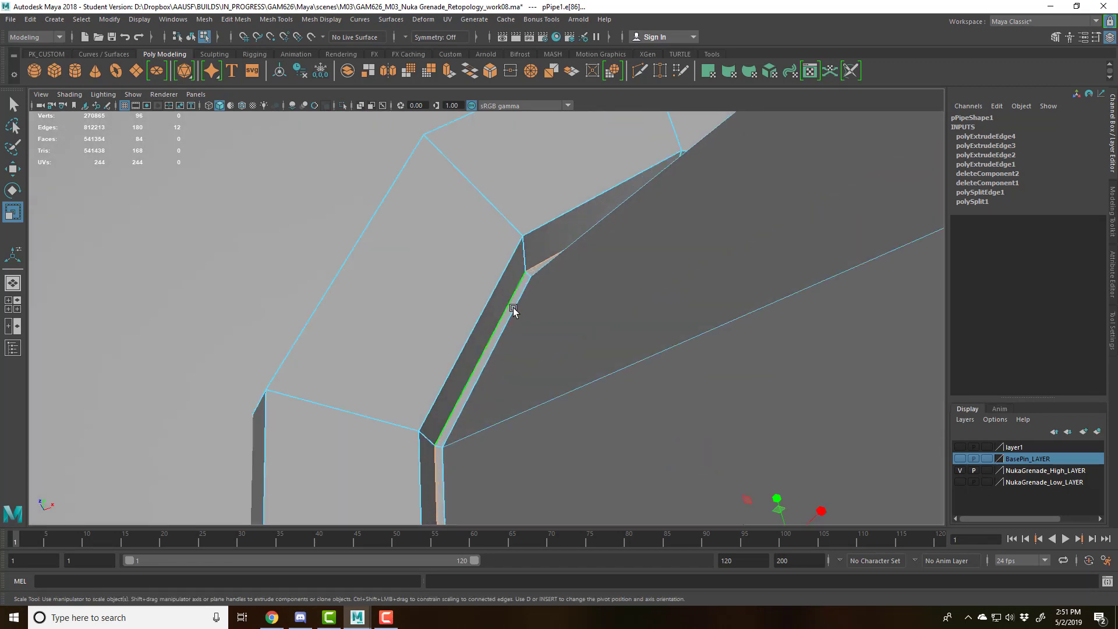
drag(513, 312, 463, 299)
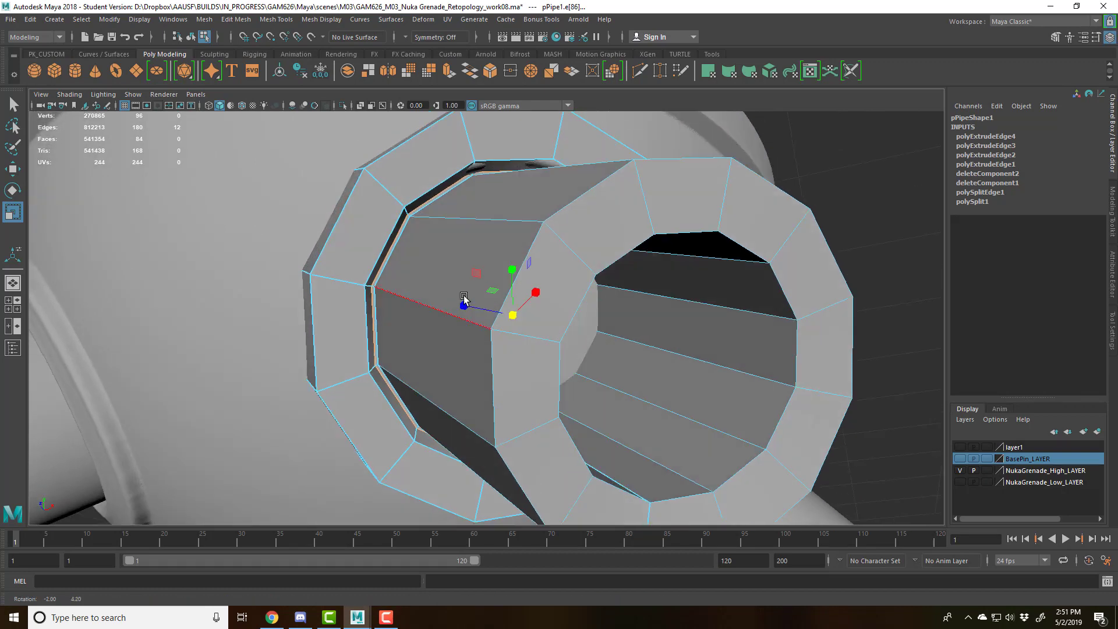
key(f8)
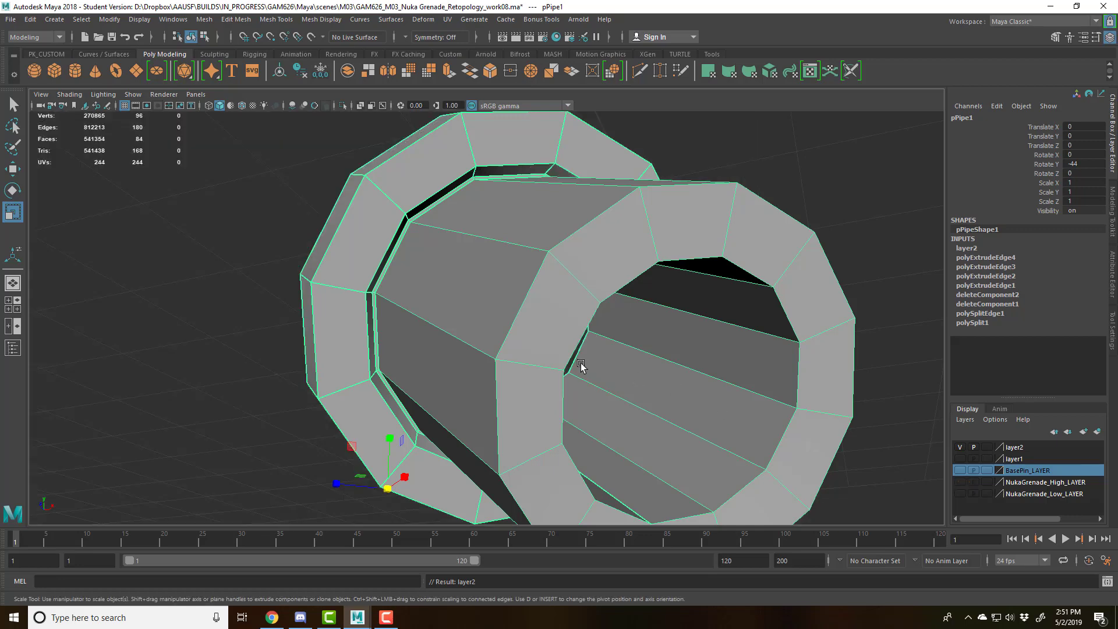
Zoom in on the flange's inner edge
scroll(up, 3)
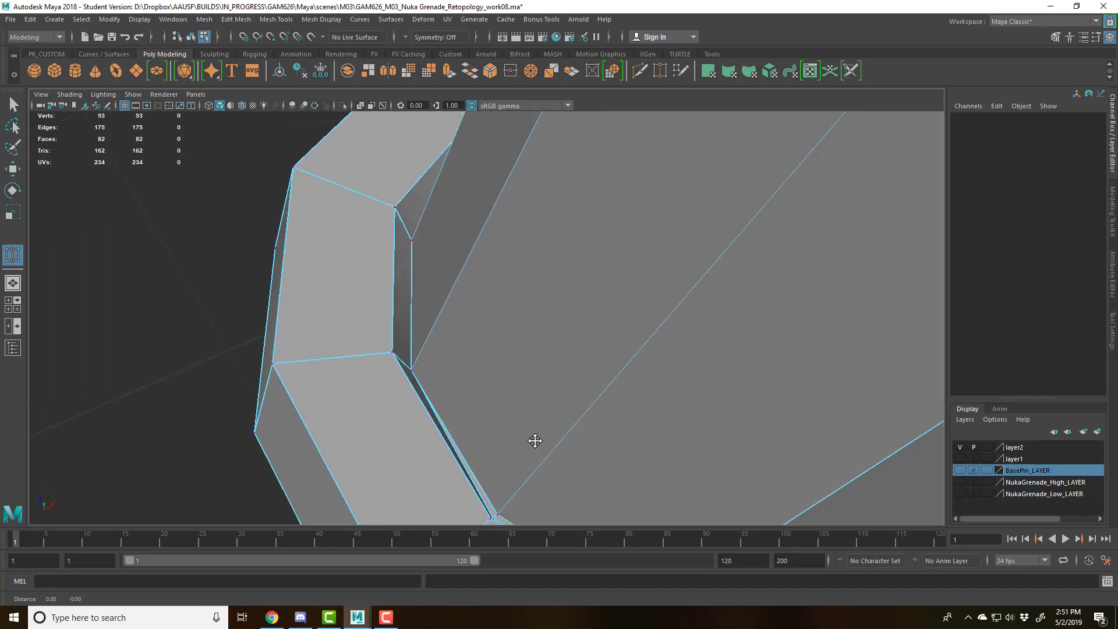
drag(535, 440, 632, 304)
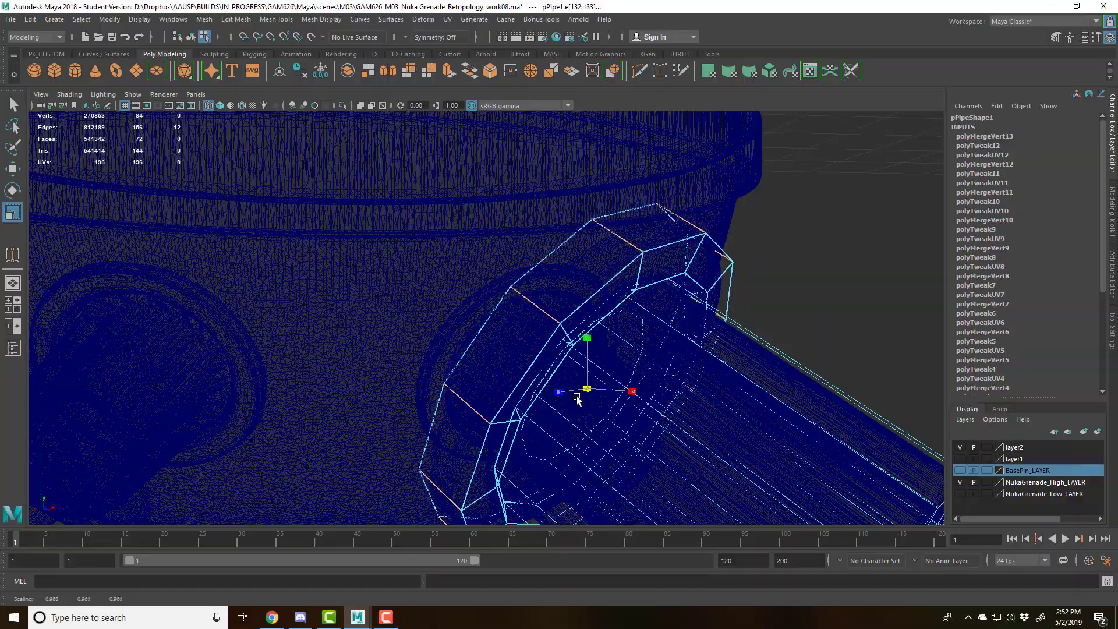
Scale the selected flange edge ring down slightly against the grenade surface
drag(577, 400, 695, 417)
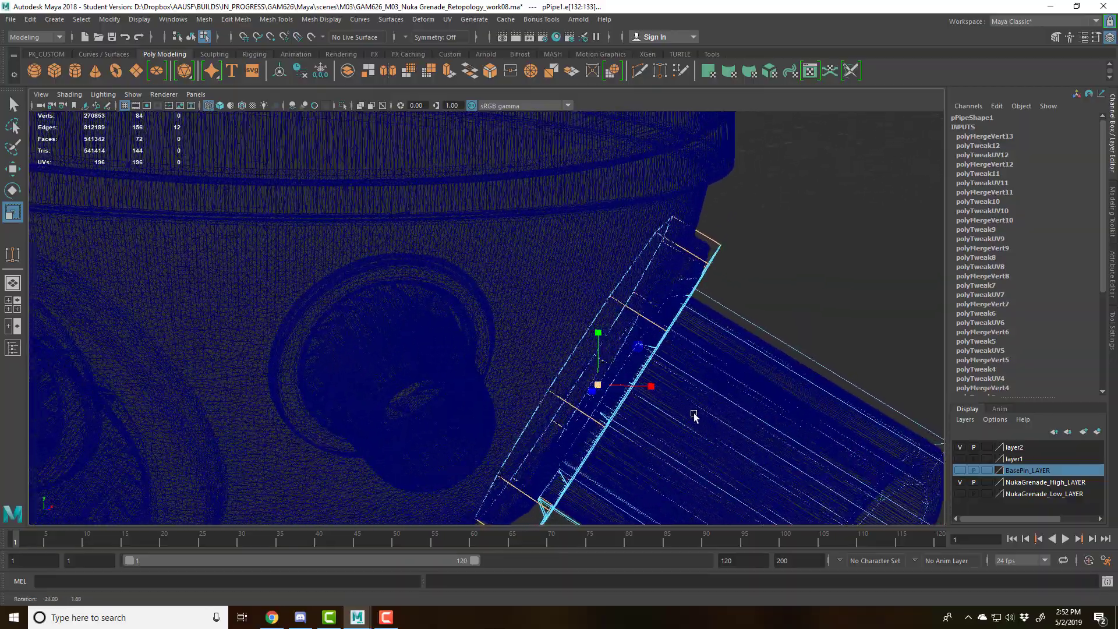